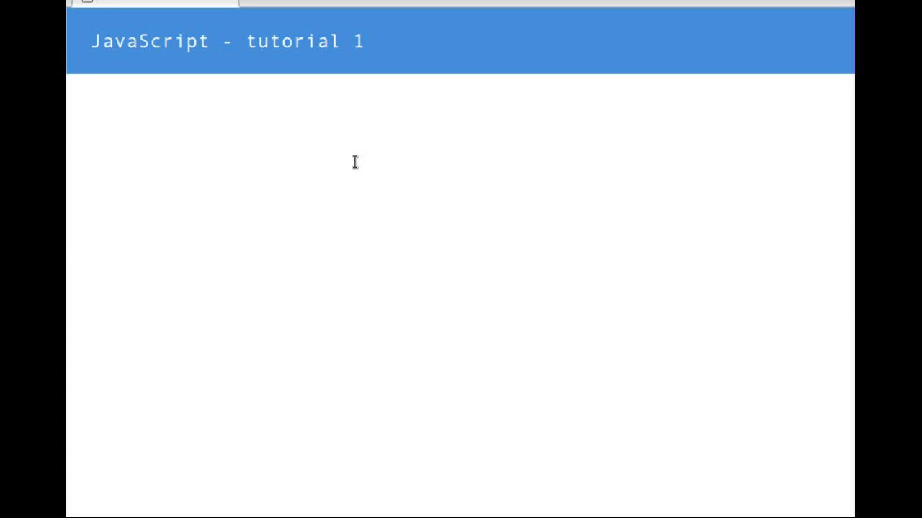
Step: Write Round 1 of the transcript: the guess prompt, guess 70 and the hint 'Too high.'
{"action": "type", "text": "Ro"}
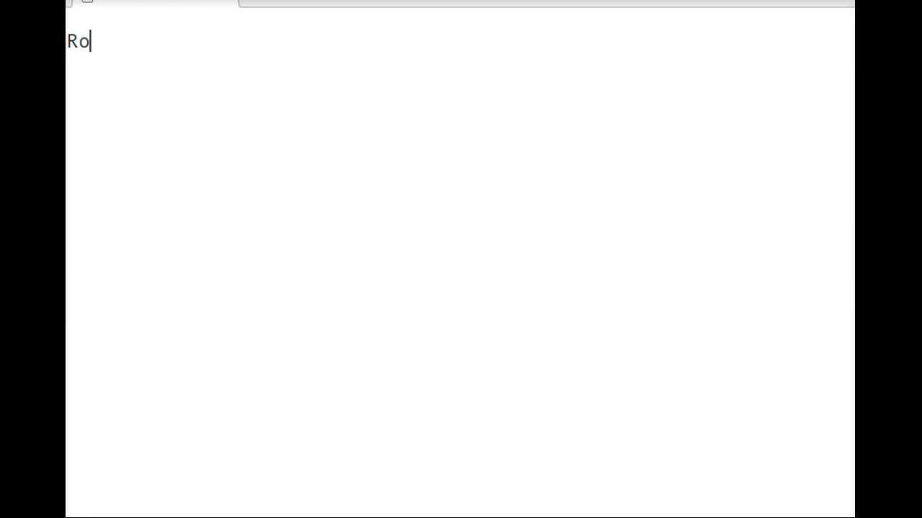
{"action": "type", "text": "und 1,"}
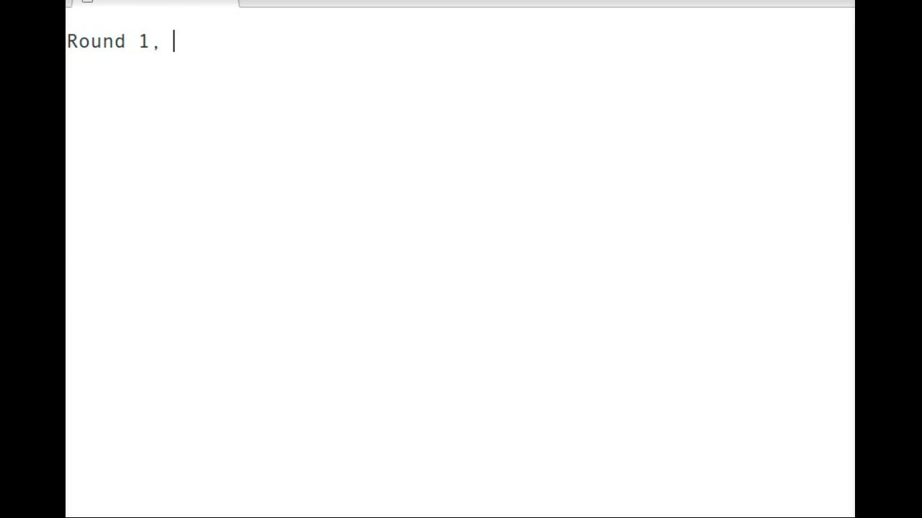
{"action": "type", "text": "what's your guess?"}
{"action": "type", "text": "Too"}
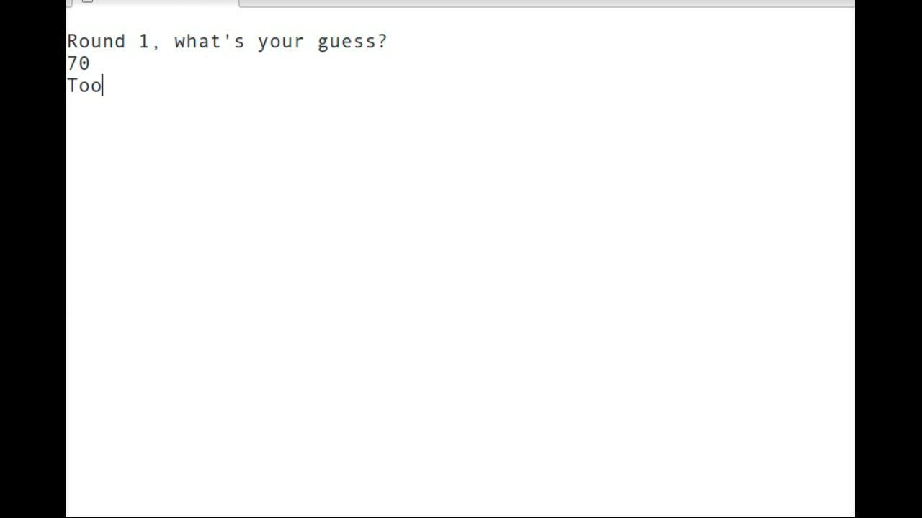
{"action": "type", "text": "high"}
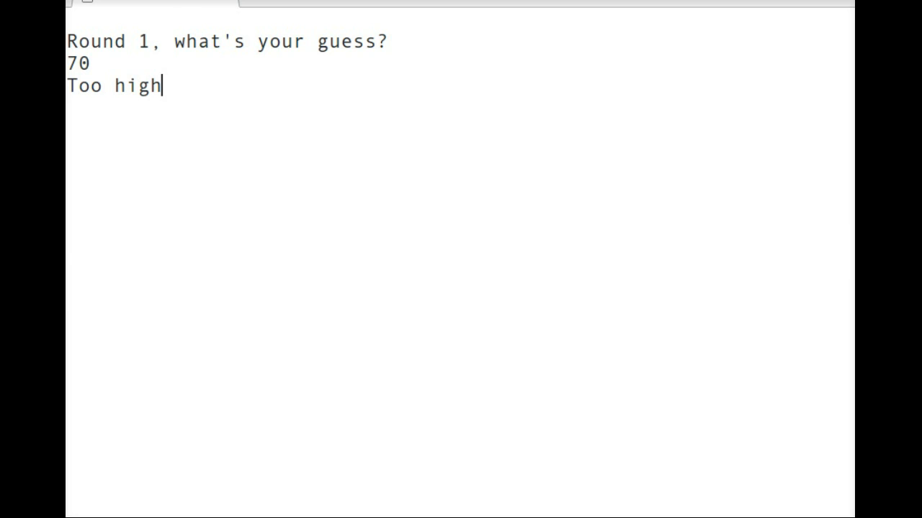
Step: Write Round 2: the guess prompt, guess 40 and the hint 'Too low.'
{"action": "type", "text": "Round"}
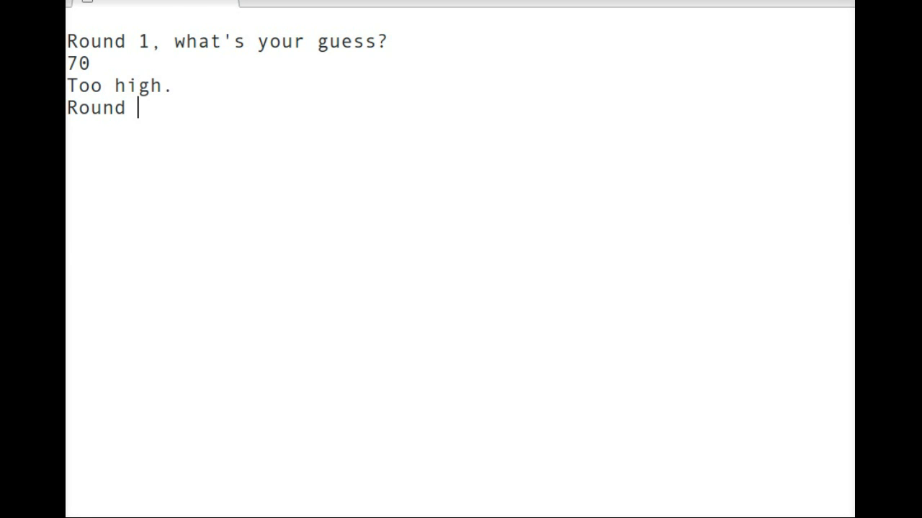
{"action": "type", "text": "2, w"}
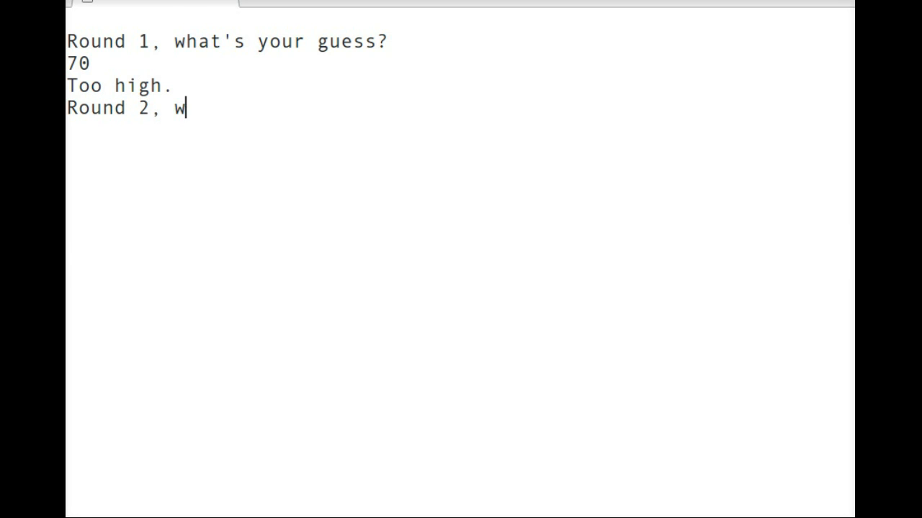
{"action": "type", "text": "hat's your guess"}
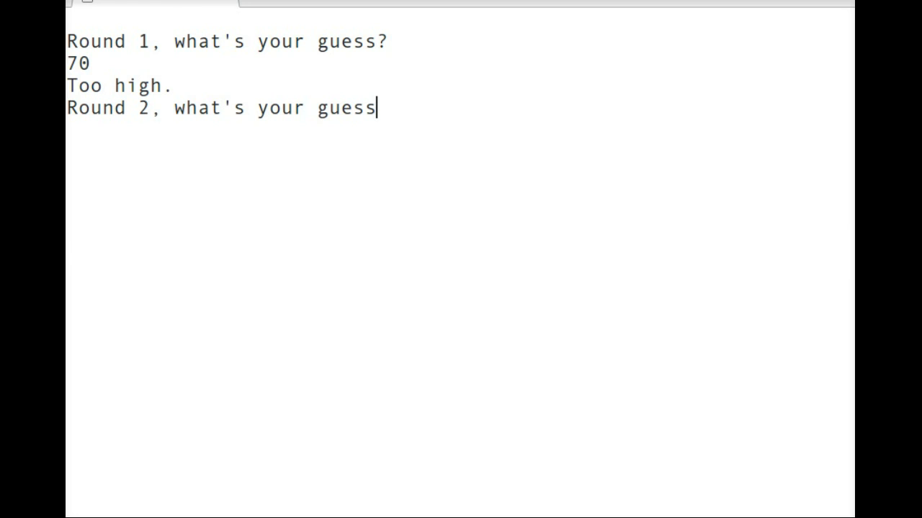
{"action": "type", "text": "40"}
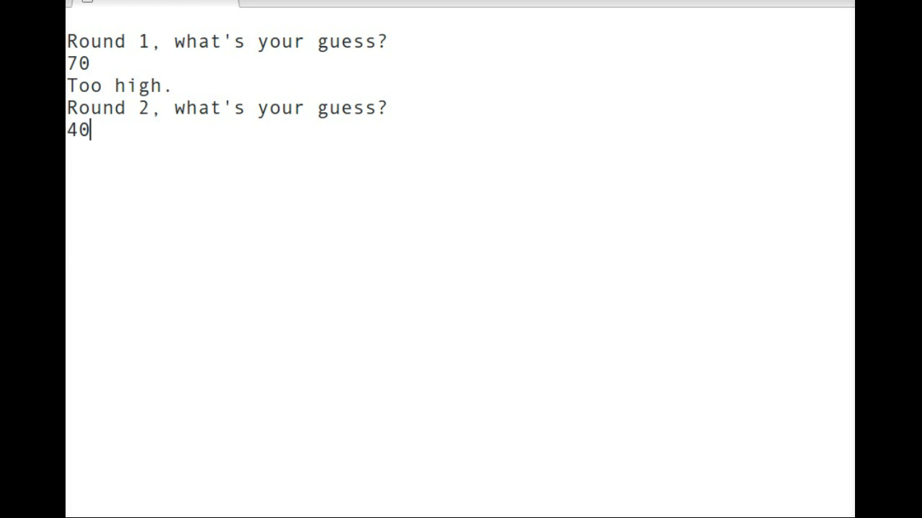
{"action": "key", "text": "enter"}
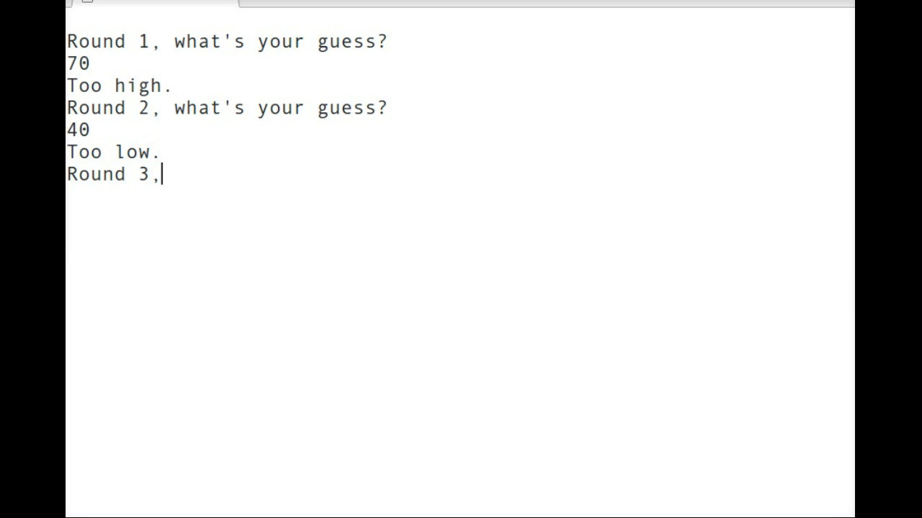
Step: Write Round 3: the guess prompt, guess 55 and 'Great! That's correct.'
{"action": "type", "text": "what's y"}
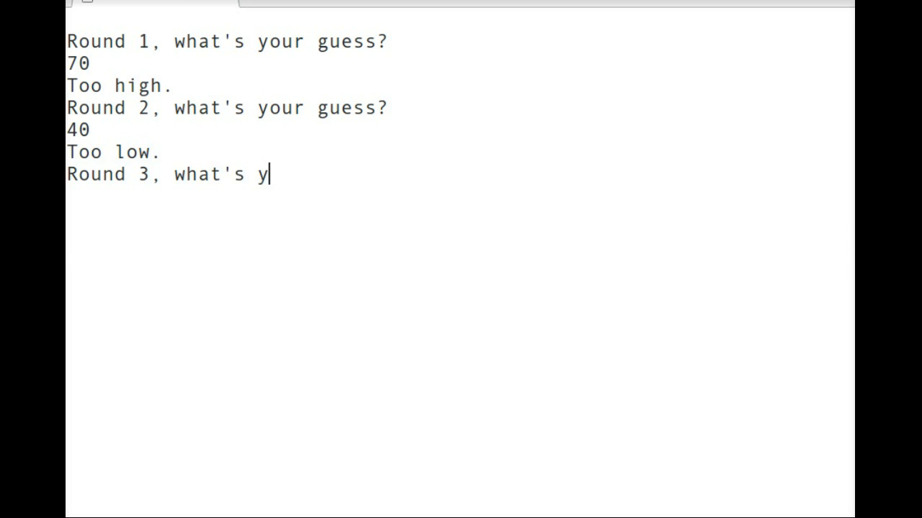
{"action": "type", "text": "55"}
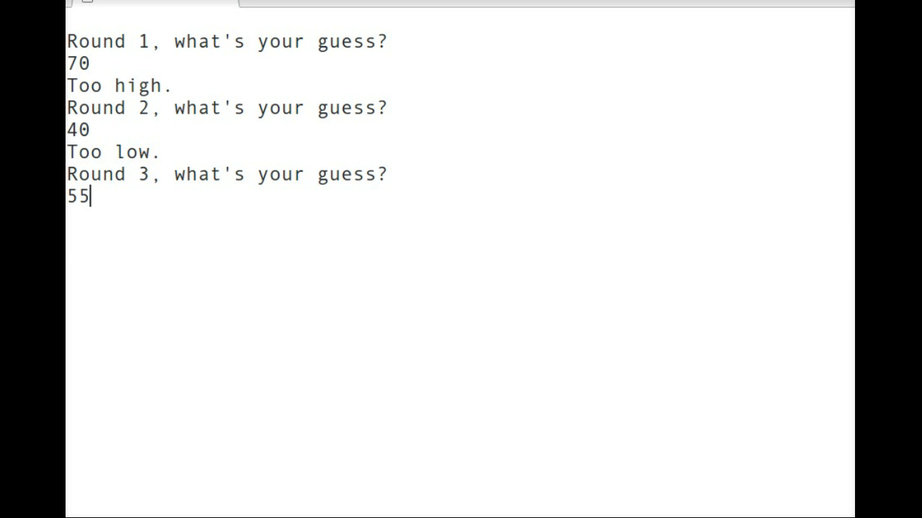
{"action": "type", "text": "Gre"}
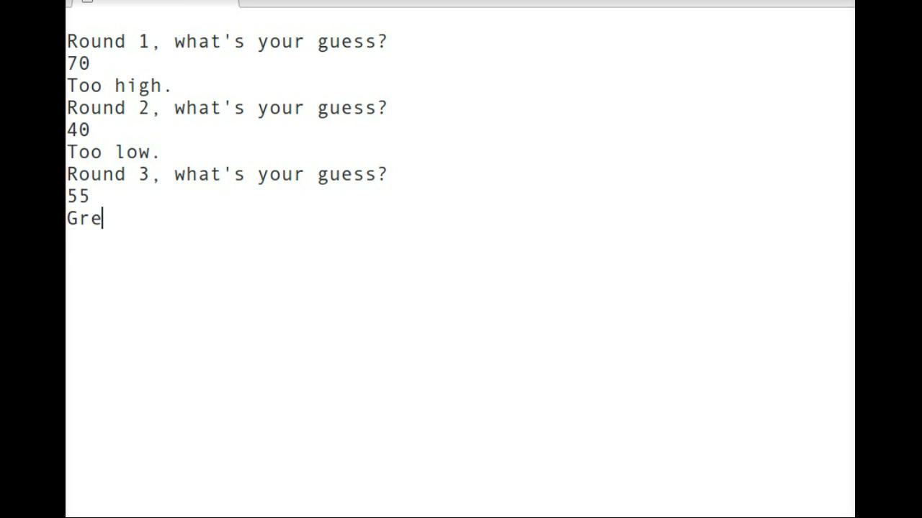
{"action": "type", "text": "at! That"}
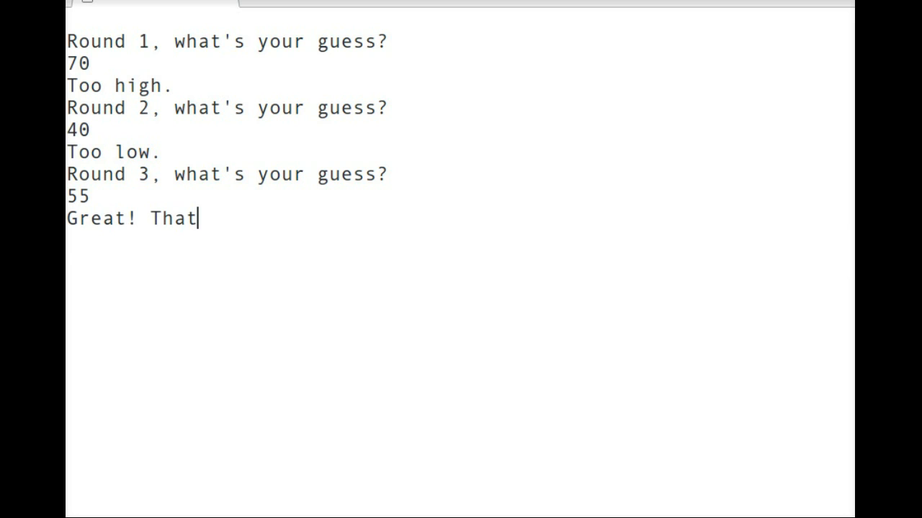
{"action": "type", "text": "'s"}
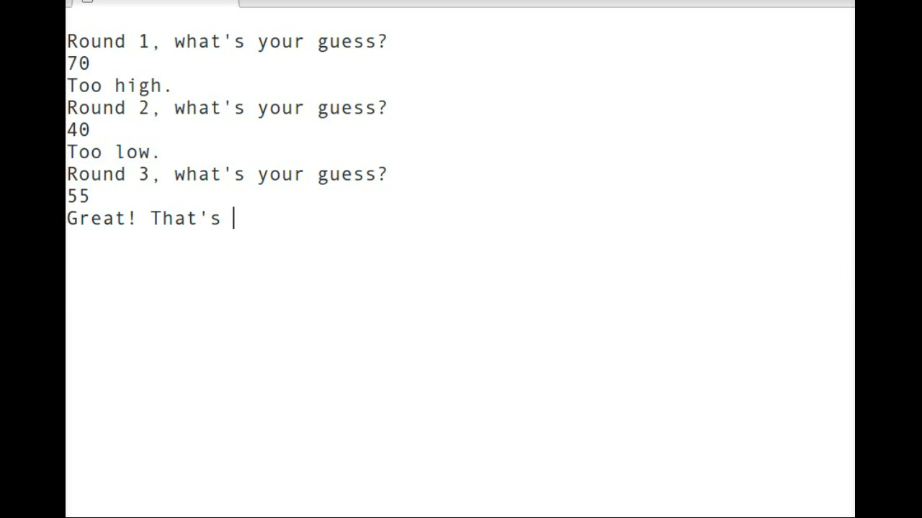
{"action": "type", "text": "correct."}
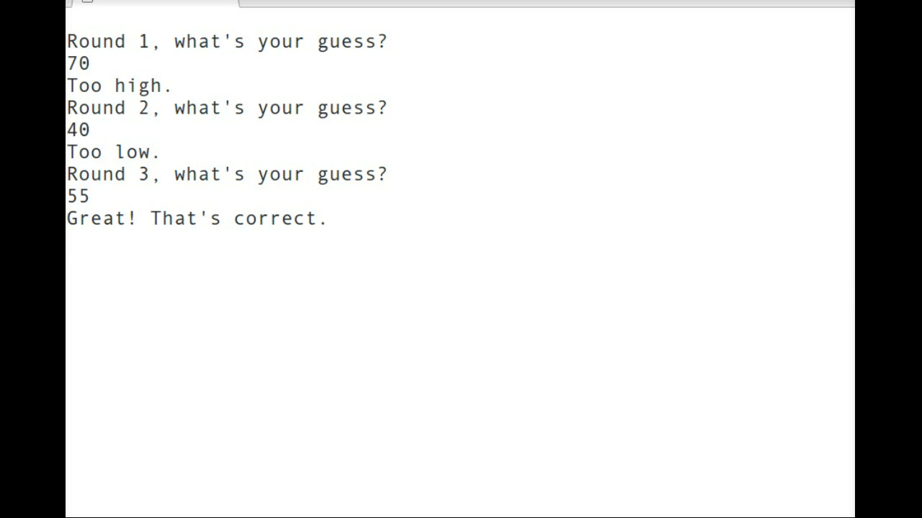
Step: Select the transcript lines from guess 40 through the success message
{"action": "left_click", "coordinate": [329, 218]}
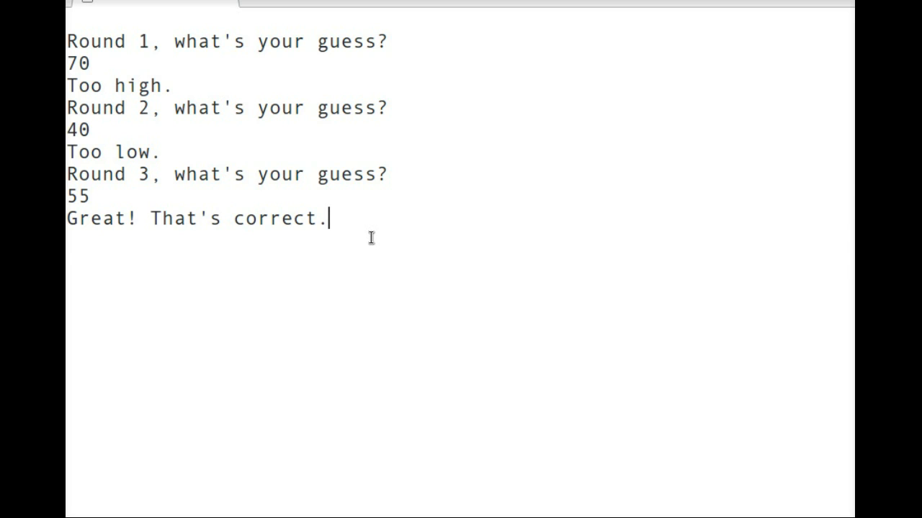
{"action": "left_click_drag", "start_coordinate": [68, 196], "coordinate": [328, 219]}
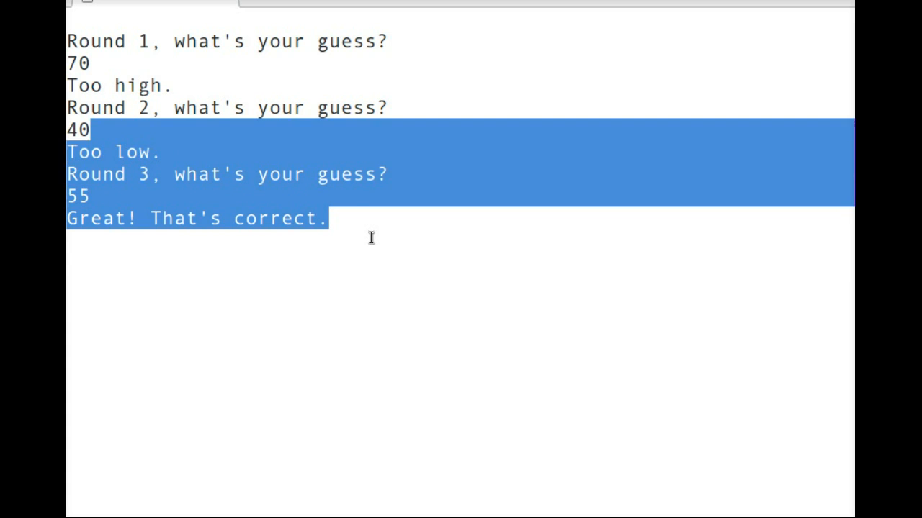
Step: Add a Steps list: ask for the guess, compare the guess and give hints, loop
{"action": "left_click", "coordinate": [328, 219]}
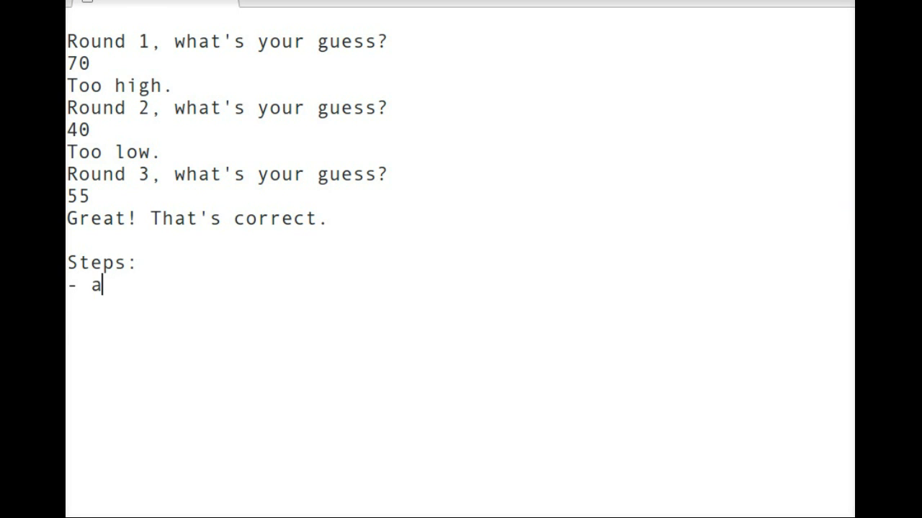
{"action": "type", "text": "sk for"}
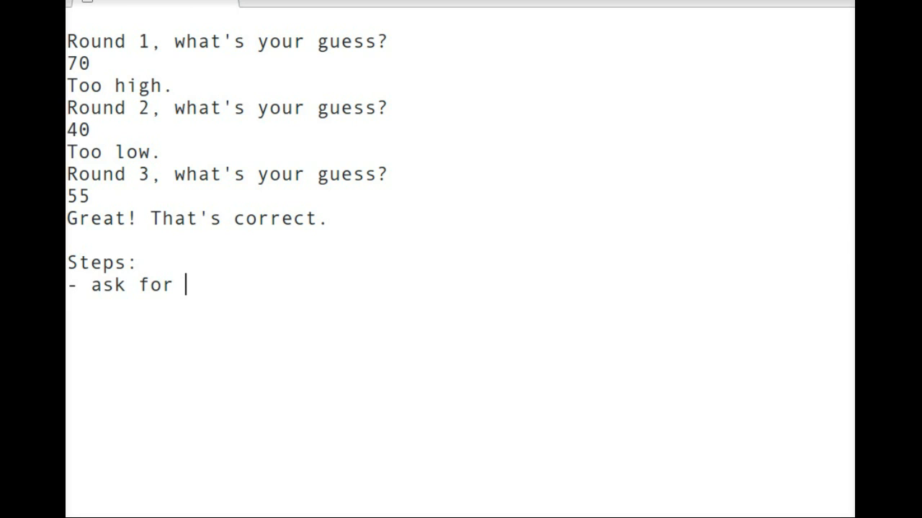
{"action": "type", "text": "the"}
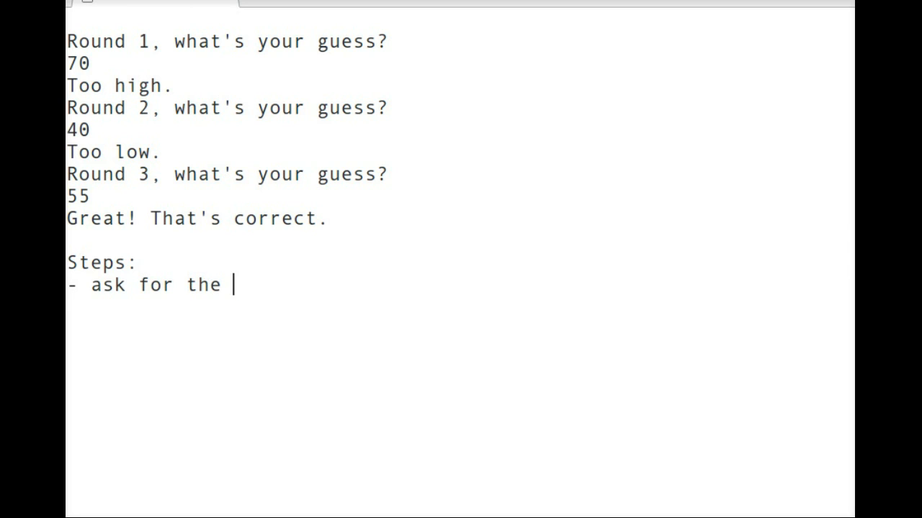
{"action": "type", "text": "guess"}
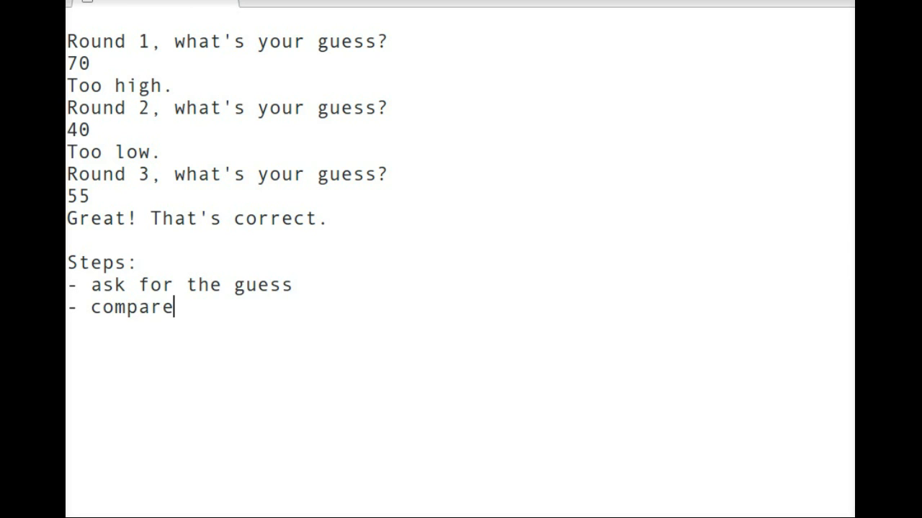
{"action": "type", "text": "the gues"}
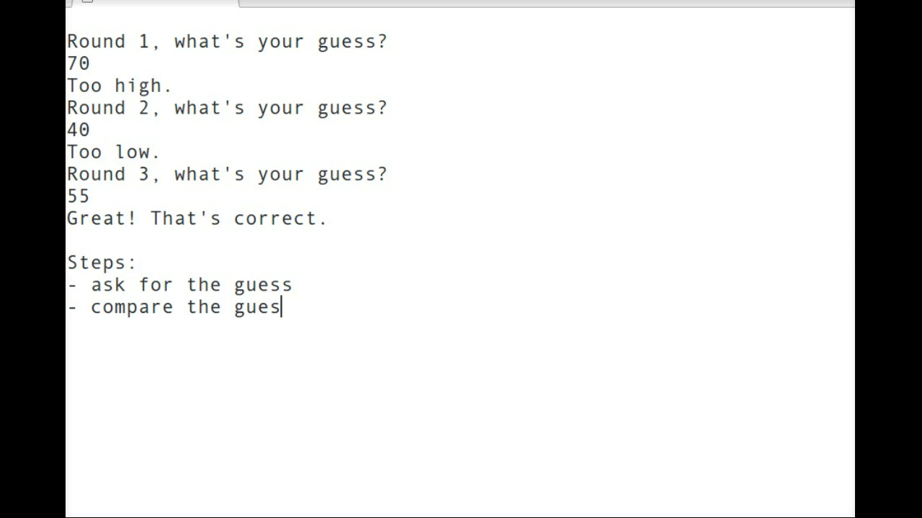
{"action": "type", "text": "an"}
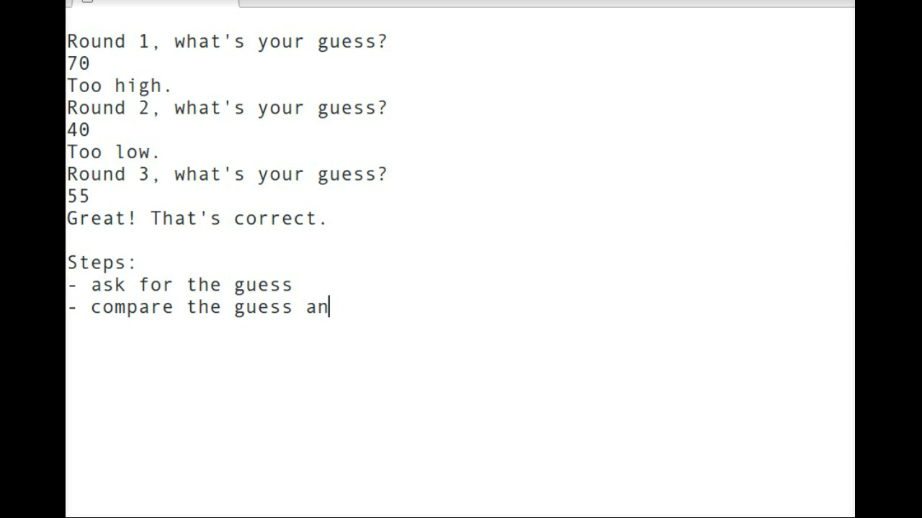
{"action": "type", "text": "d give hints"}
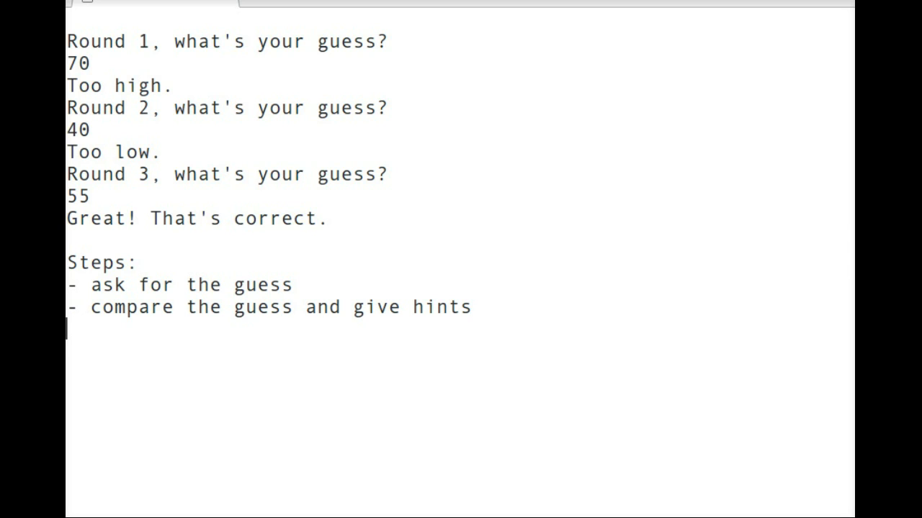
{"action": "type", "text": "- loop"}
{"action": "type", "text": "- rando"}
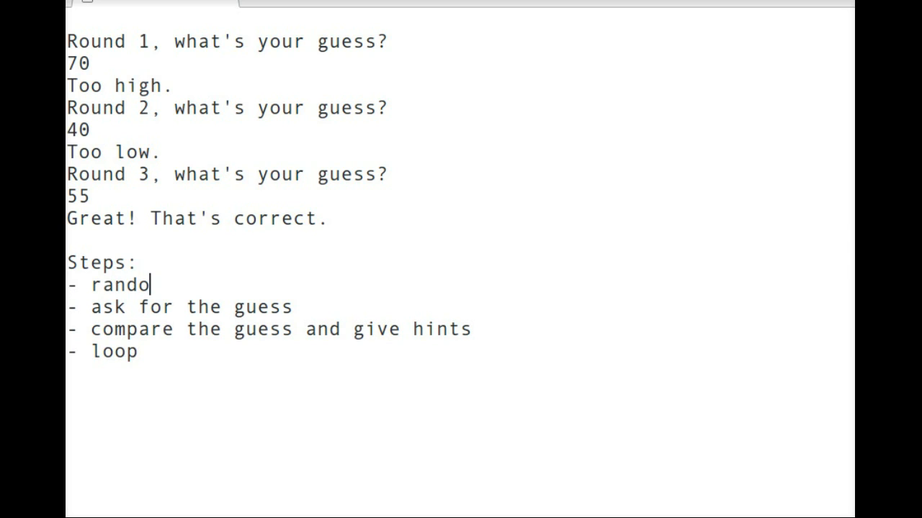
Step: Insert 'random a number' as the first bullet of the Steps list
{"action": "type", "text": "me"}
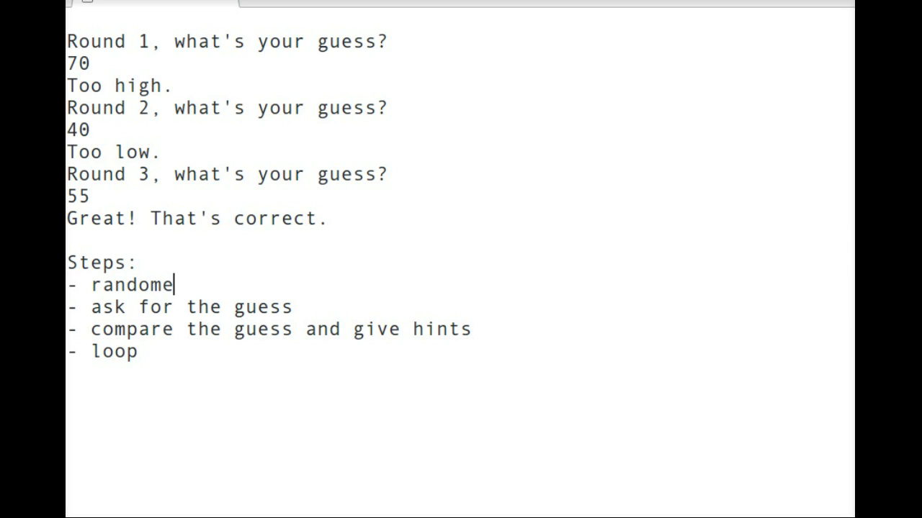
{"action": "type", "text": "a number"}
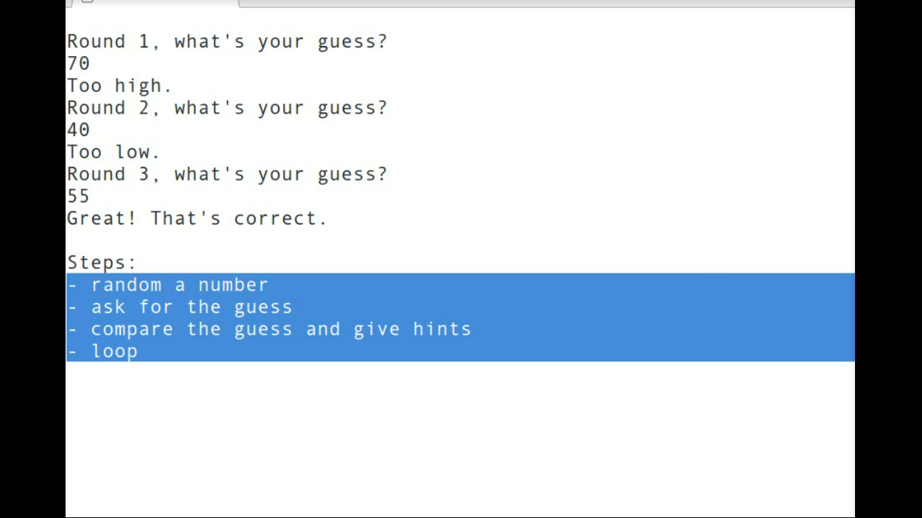
{"action": "left_click", "coordinate": [69, 263]}
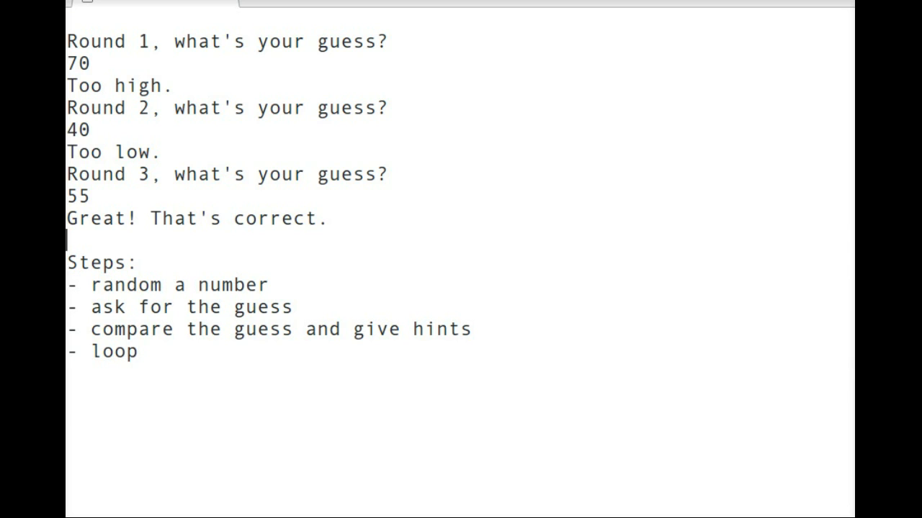
{"action": "left_click_drag", "start_coordinate": [69, 285], "coordinate": [139, 351]}
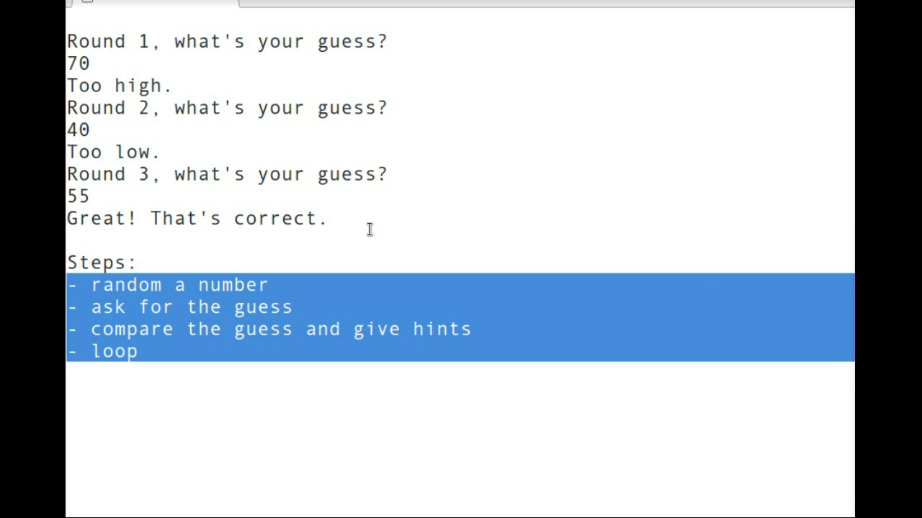
{"action": "mouse_move", "coordinate": [300, 306]}
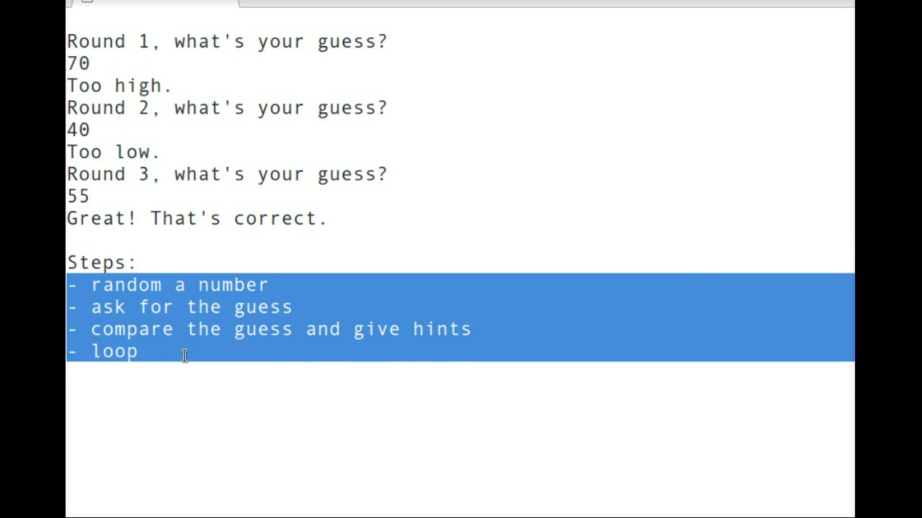
{"action": "left_click", "coordinate": [184, 352]}
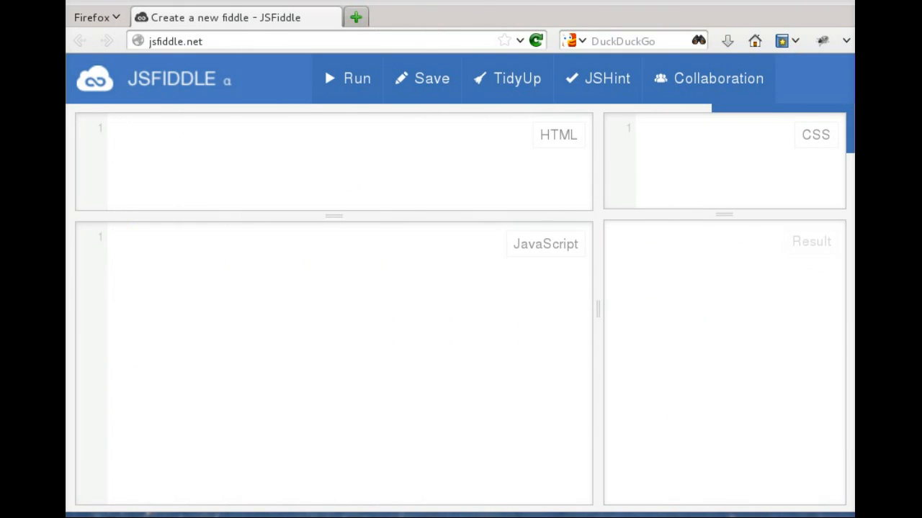
{"action": "mouse_move", "coordinate": [346, 309]}
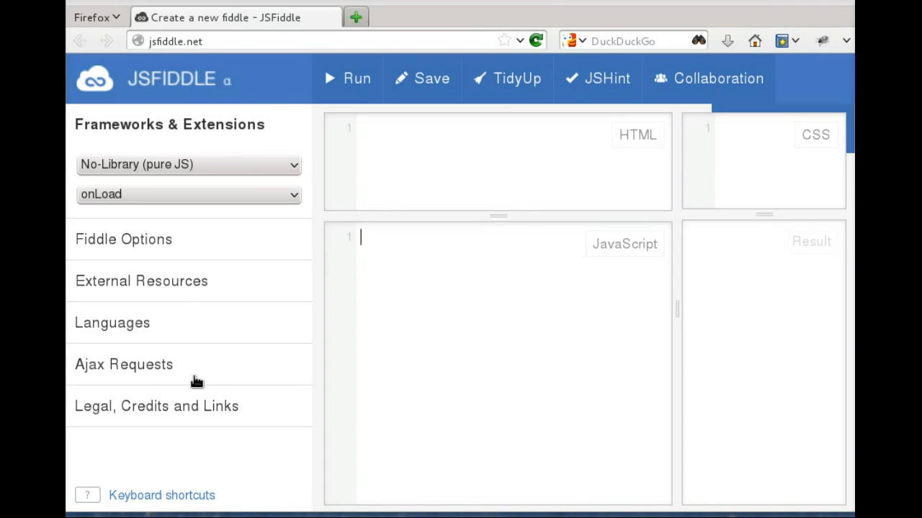
{"action": "mouse_move", "coordinate": [203, 244]}
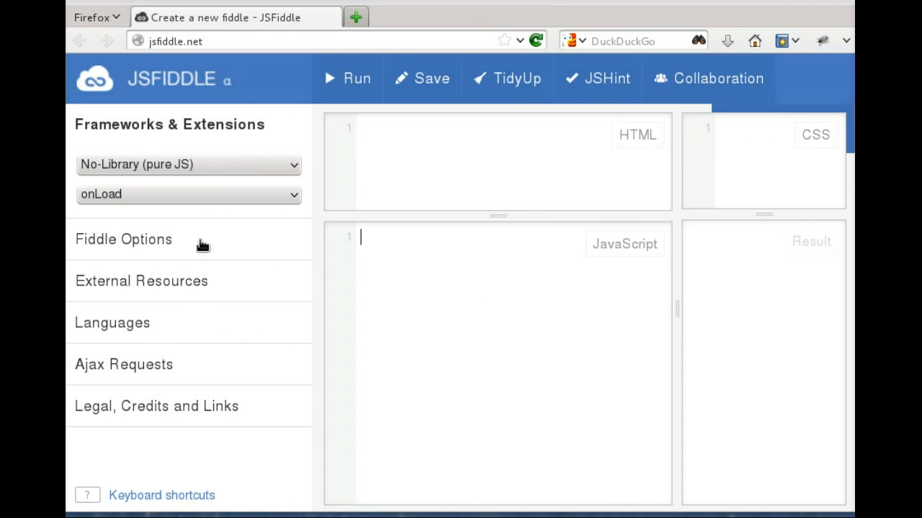
{"action": "mouse_move", "coordinate": [448, 261]}
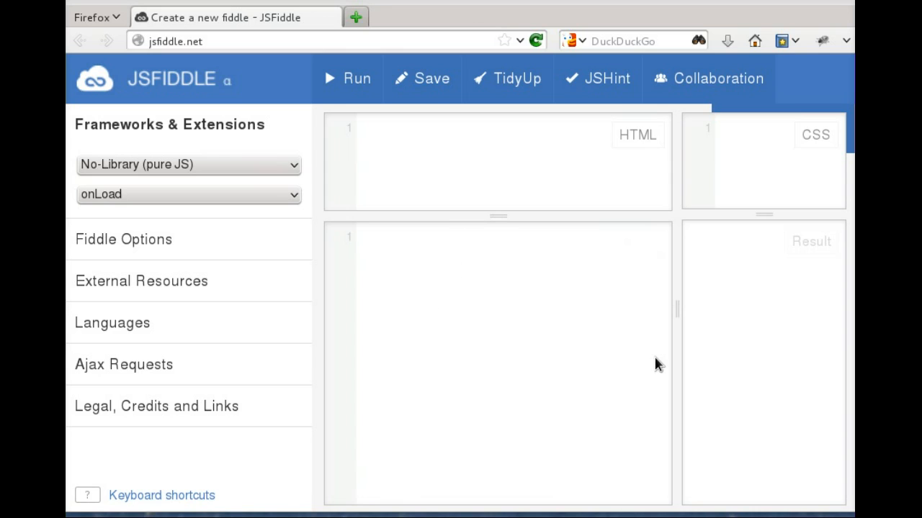
{"action": "mouse_move", "coordinate": [645, 184]}
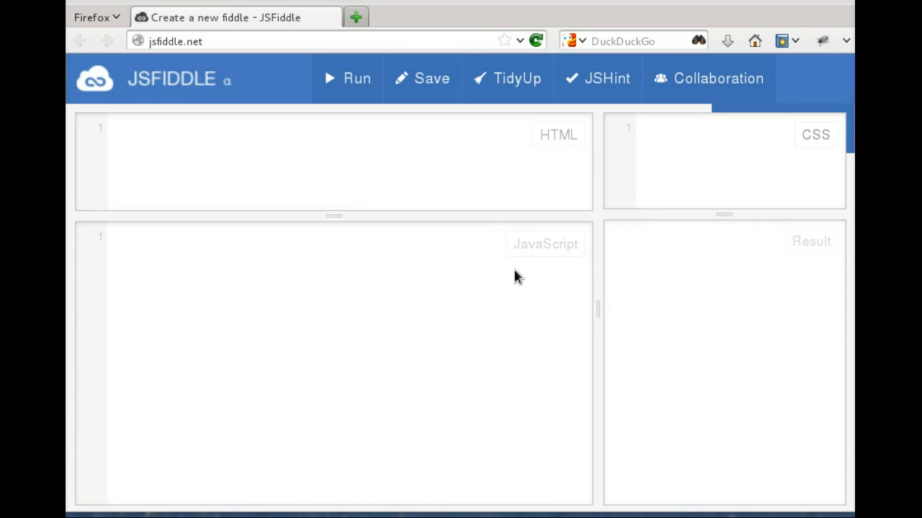
{"action": "mouse_move", "coordinate": [550, 251]}
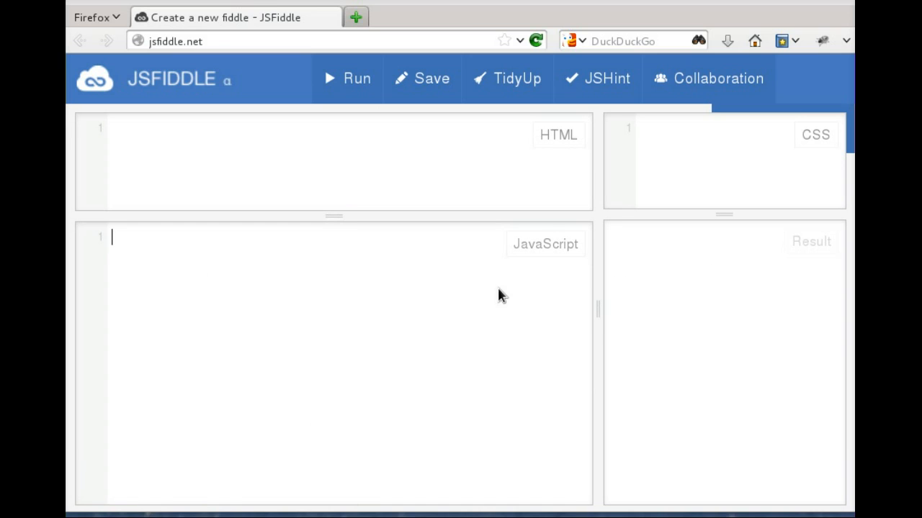
{"action": "mouse_move", "coordinate": [426, 266]}
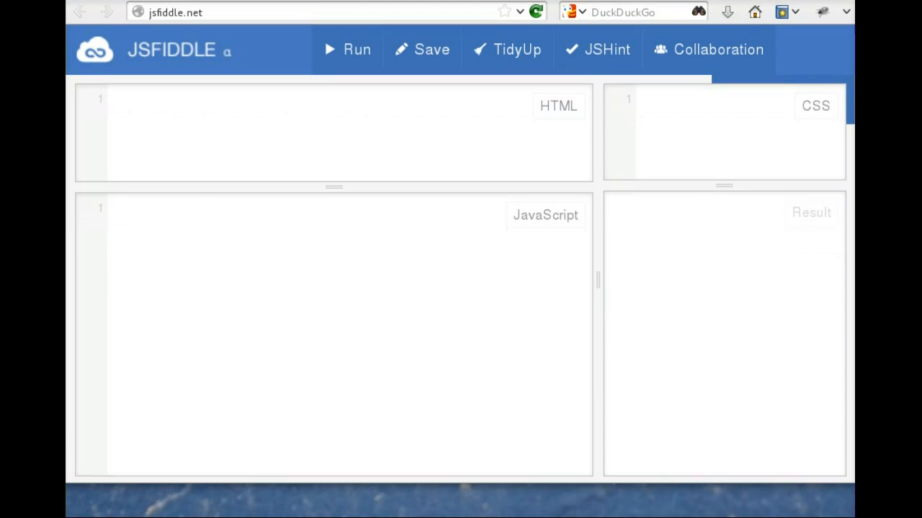
Step: Widen the JavaScript panel by dragging the vertical divider to the right
{"action": "scroll", "scroll_direction": "down", "scroll_amount": 3}
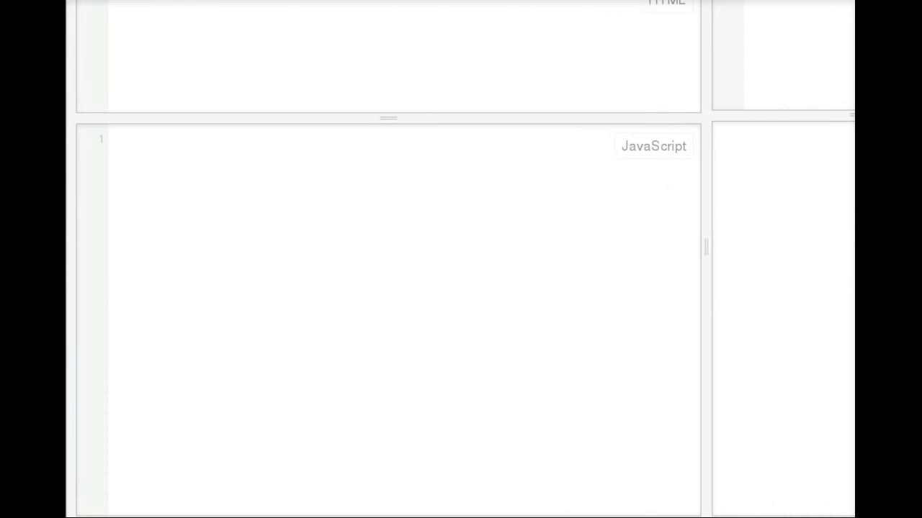
{"action": "left_click_drag", "start_coordinate": [706, 245], "coordinate": [834, 242]}
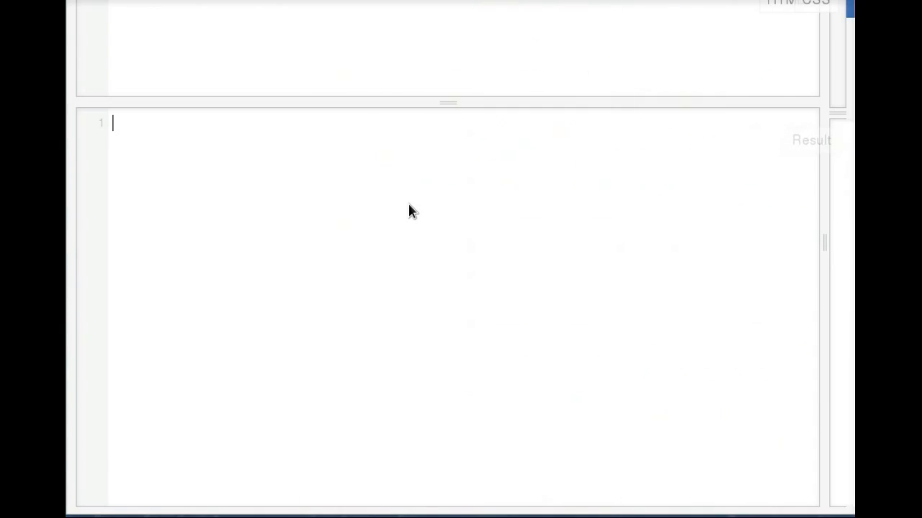
Step: Write the first line var solution = randomSolution();
{"action": "type", "text": "var s"}
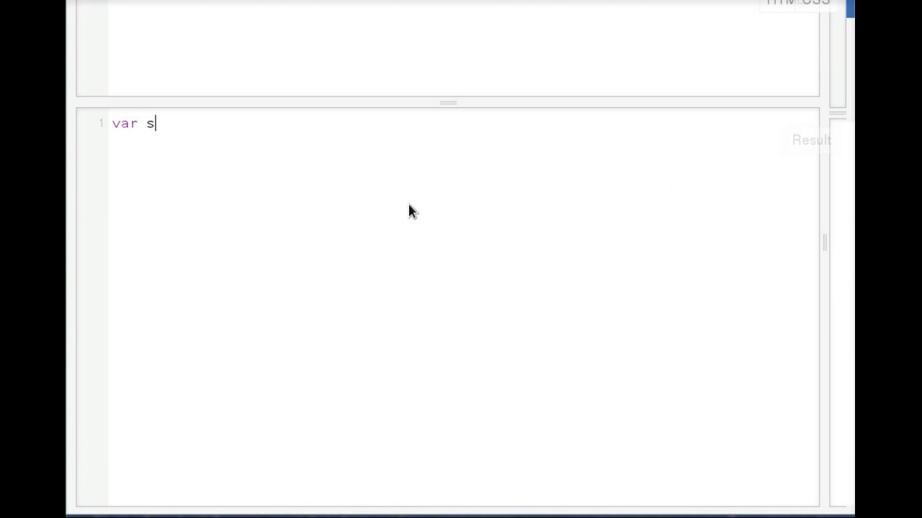
{"action": "type", "text": "olution ="}
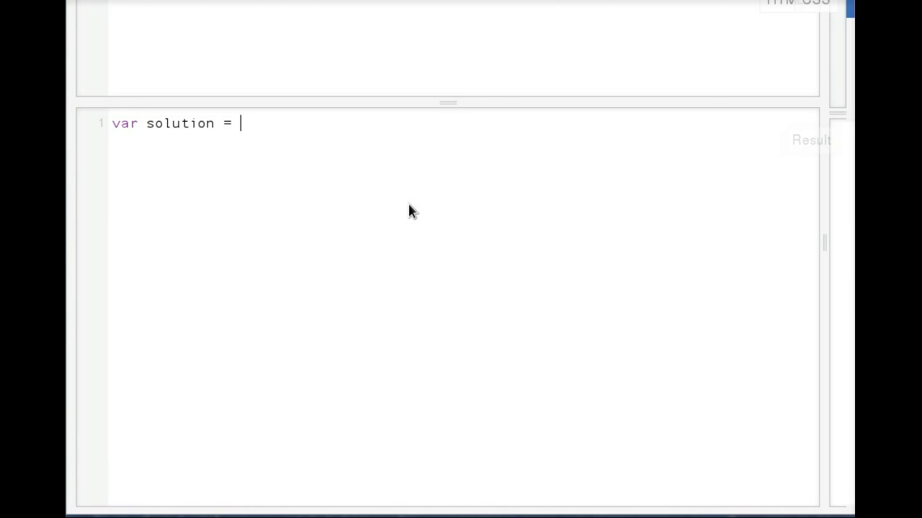
{"action": "type", "text": "random"}
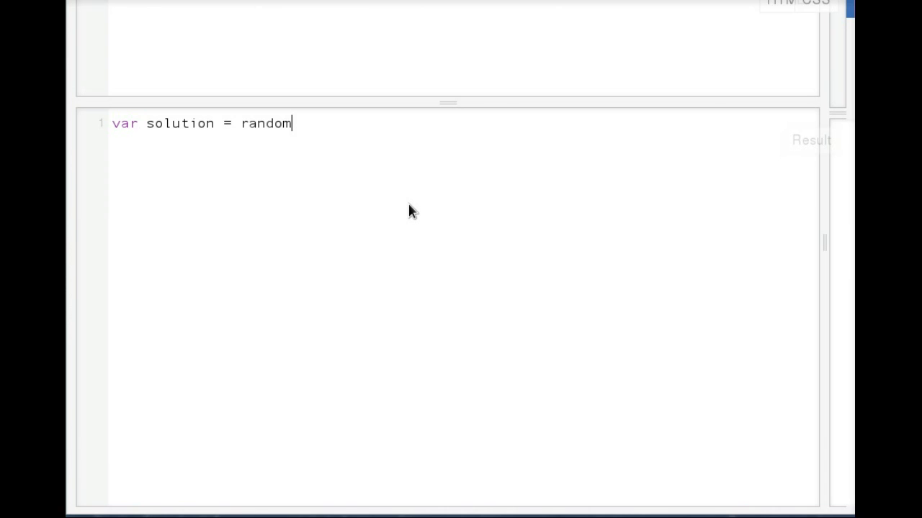
{"action": "type", "text": "Solution();"}
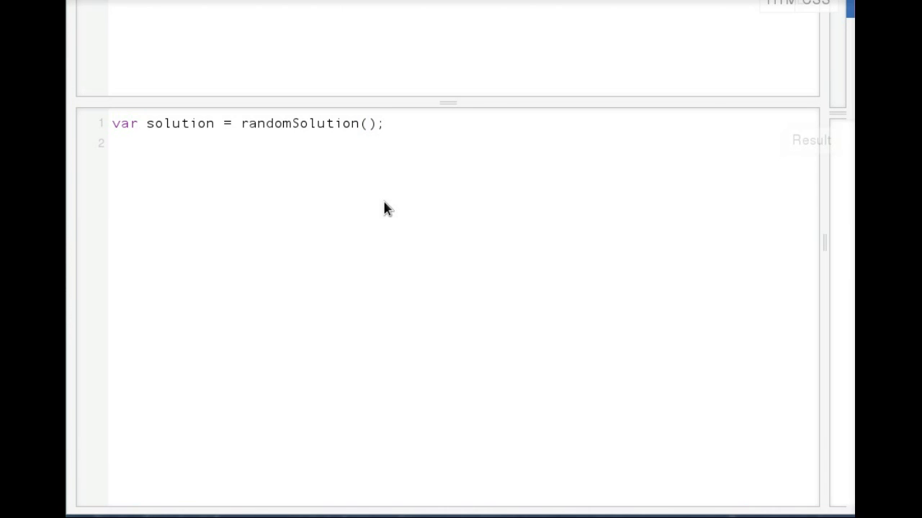
{"action": "double_click", "coordinate": [300, 124]}
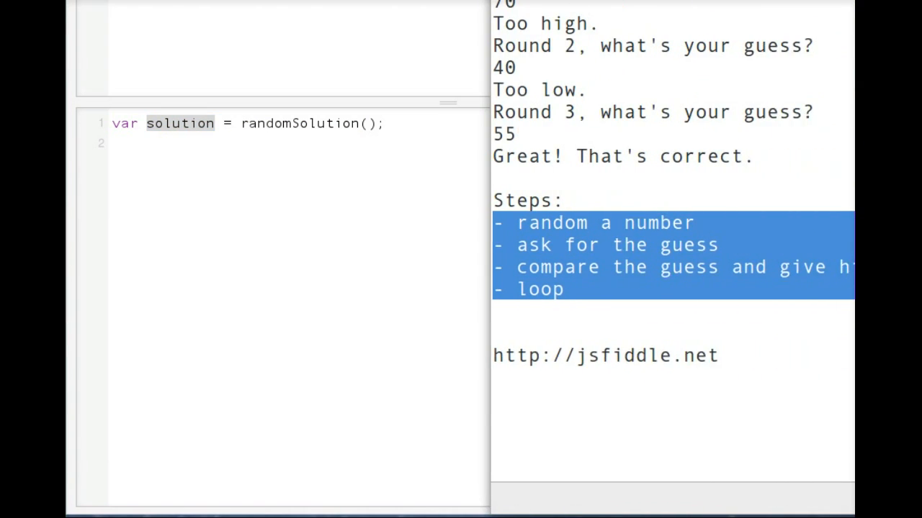
Step: Write the second line var guess = readGuess();
{"action": "left_click", "coordinate": [659, 221]}
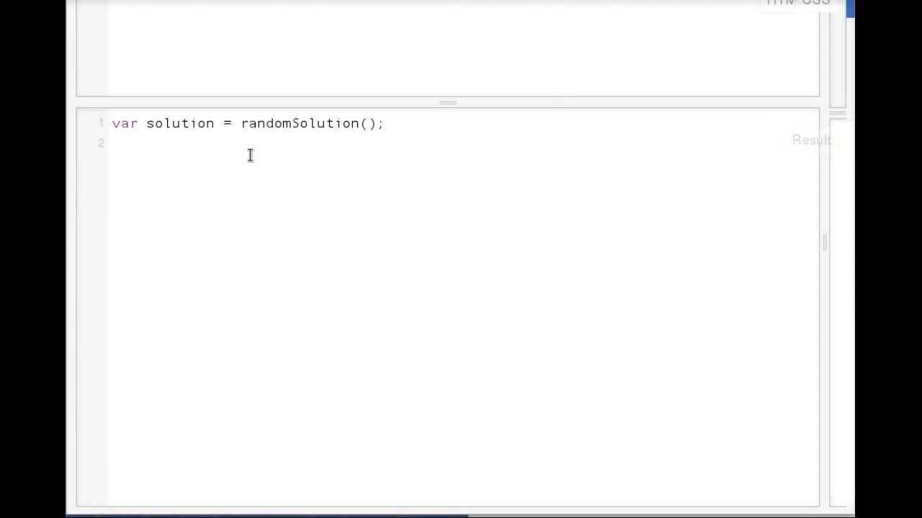
{"action": "type", "text": "var guess -"}
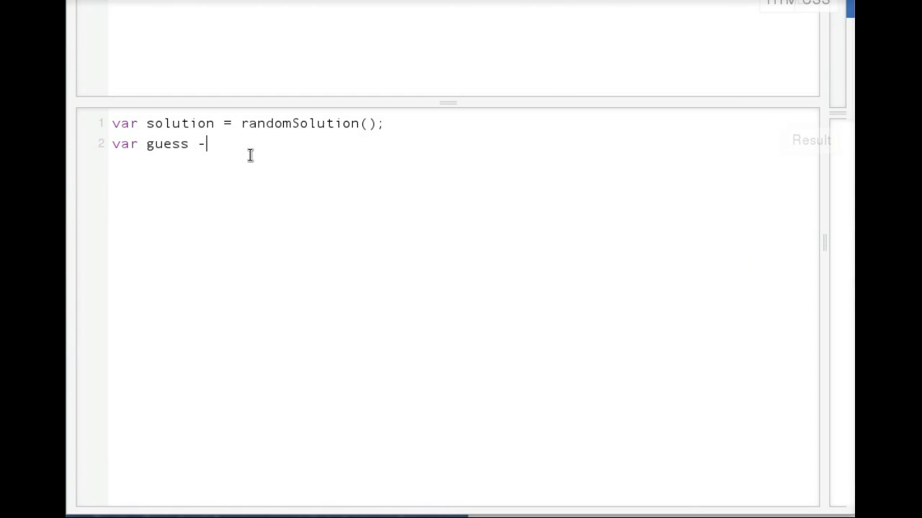
{"action": "type", "text": "="}
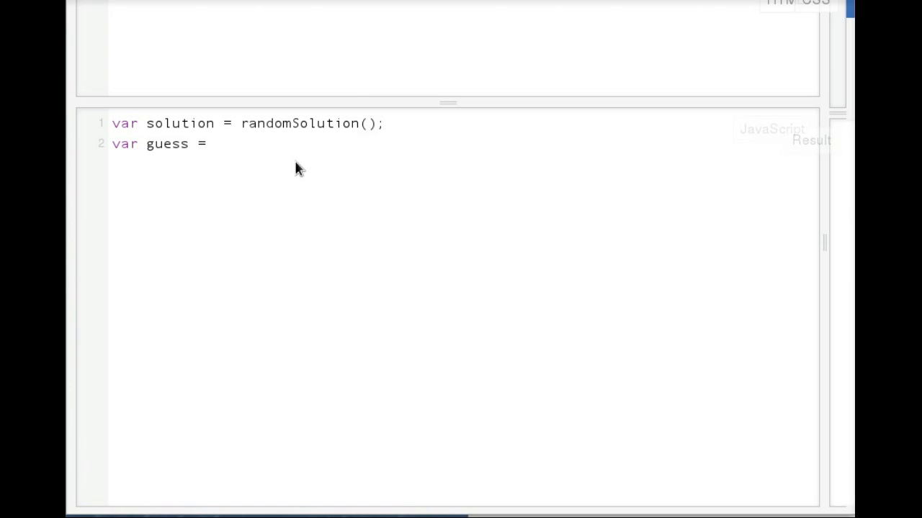
{"action": "type", "text": "r"}
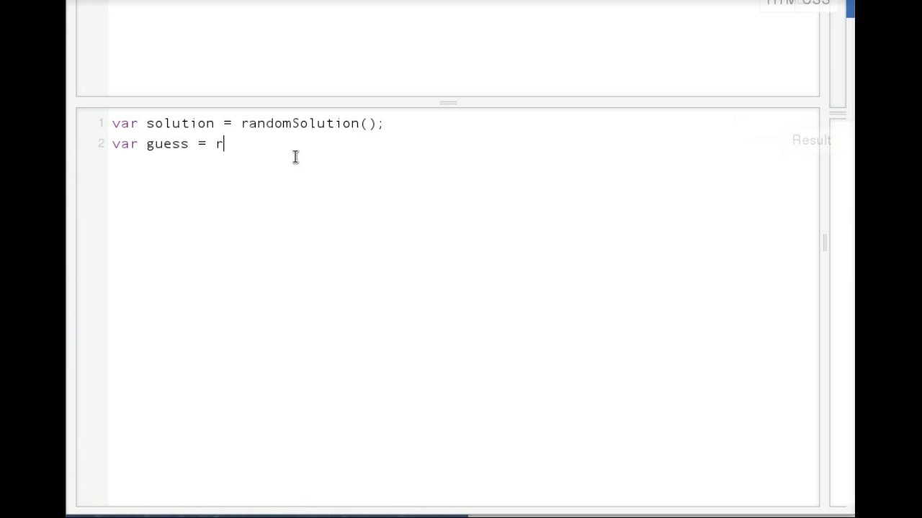
{"action": "type", "text": "eadGuess();"}
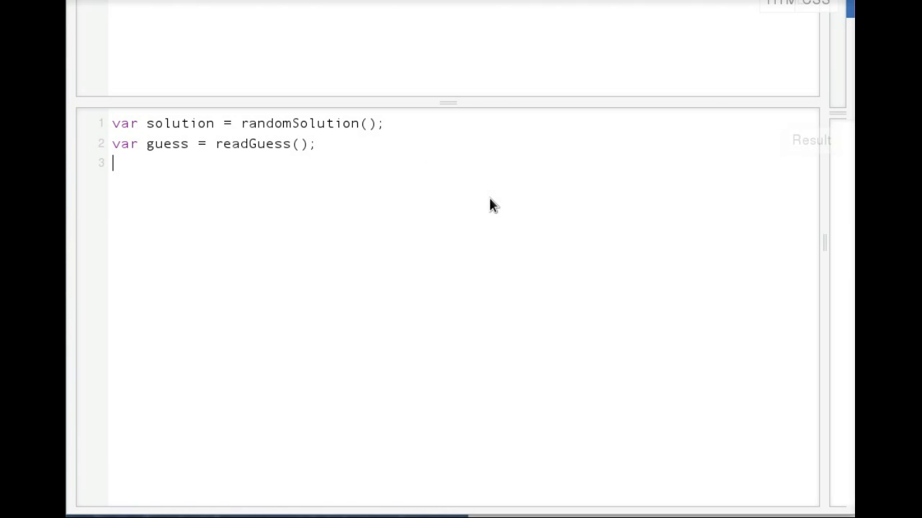
Step: Write the if branch: when guess == solution call congratulate();
{"action": "type", "text": "if ( g"}
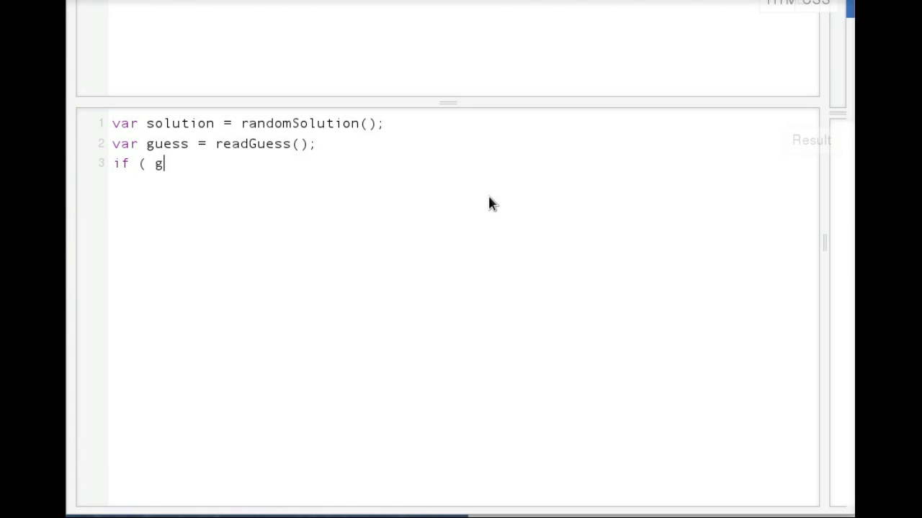
{"action": "type", "text": "uess =="}
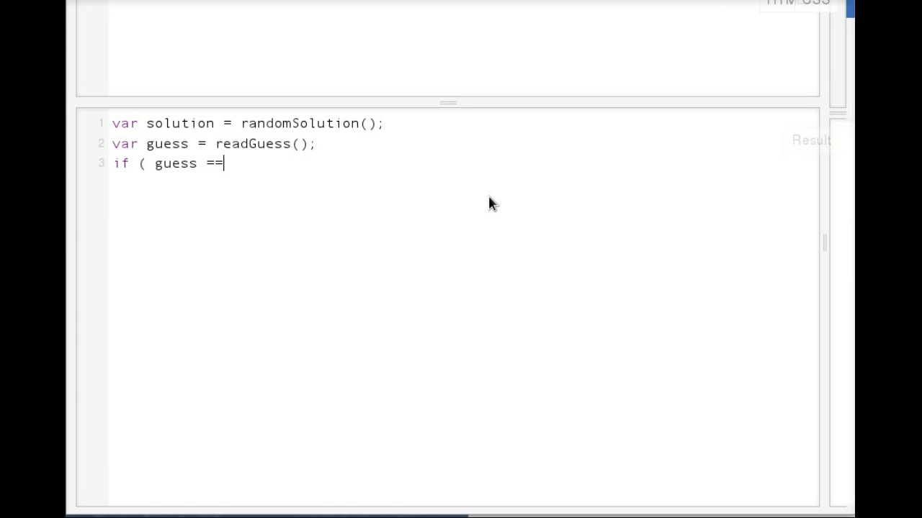
{"action": "type", "text": "solution ) {"}
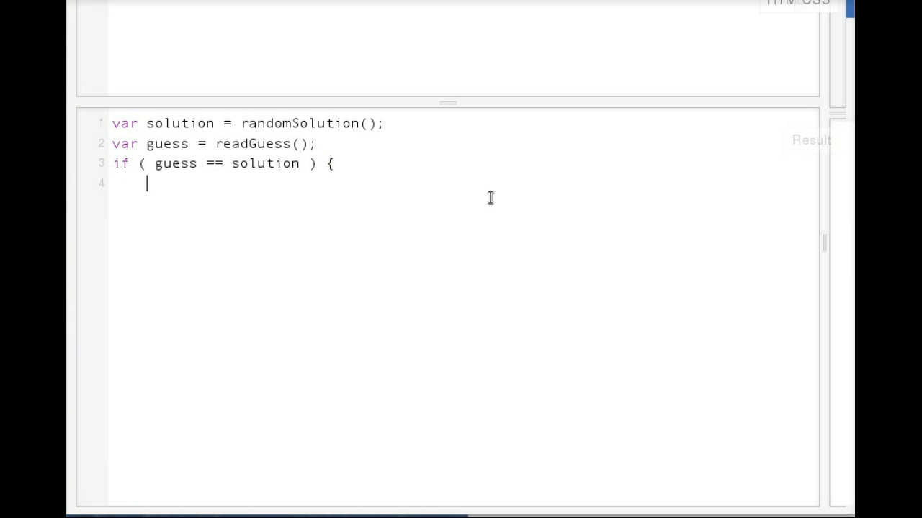
{"action": "type", "text": "congratulate();"}
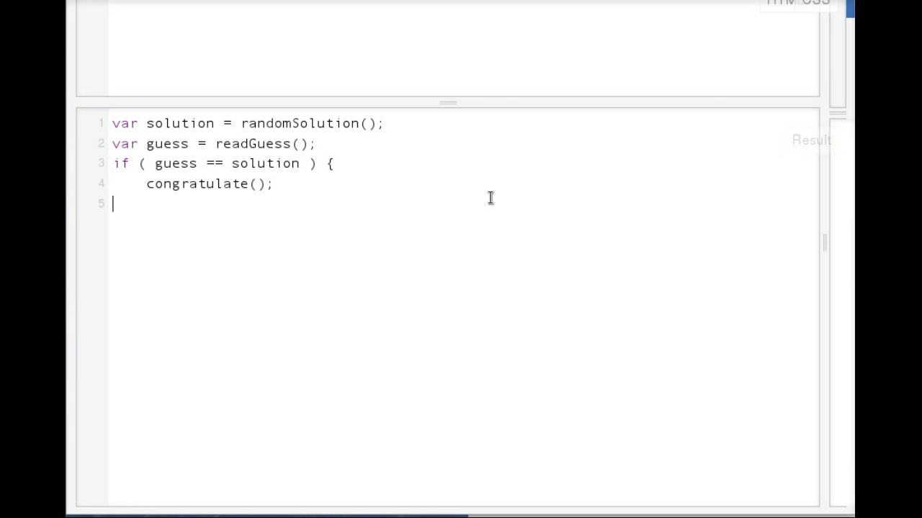
Step: Add the else if branch: when guess < solution call giveHint('Too Low');
{"action": "type", "text": "} else if ( guess <"}
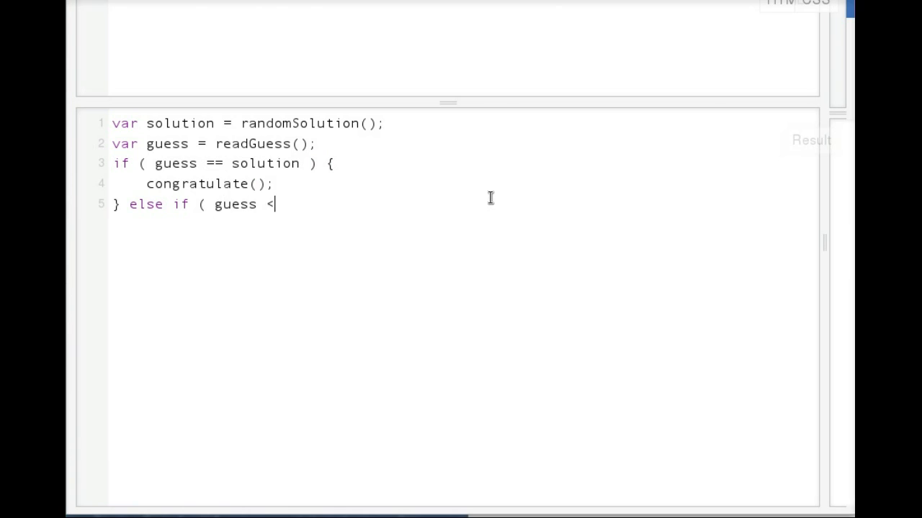
{"action": "type", "text": "sol"}
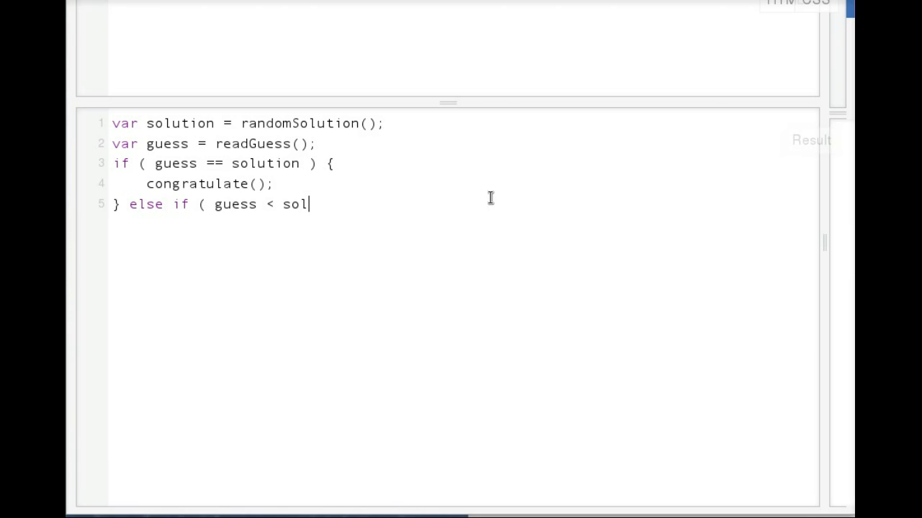
{"action": "type", "text": "ution ) {"}
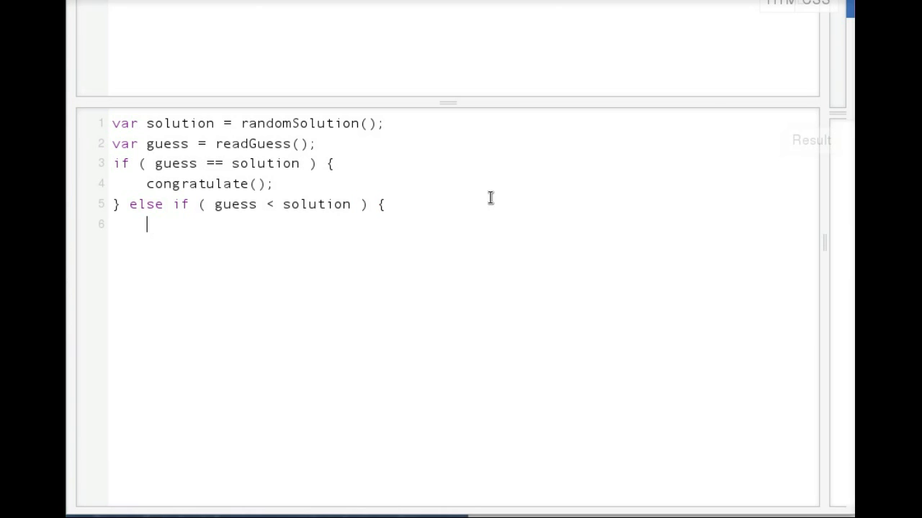
{"action": "type", "text": "give"}
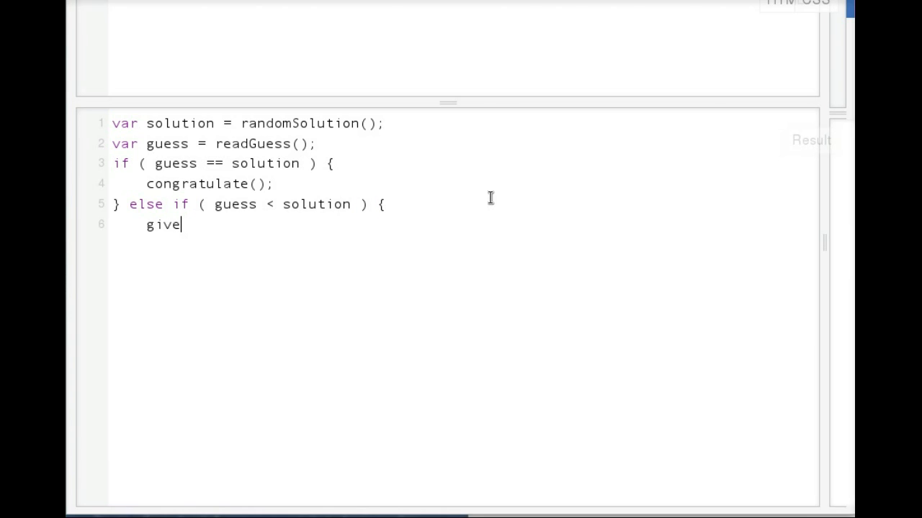
{"action": "type", "text": "Hint( '"}
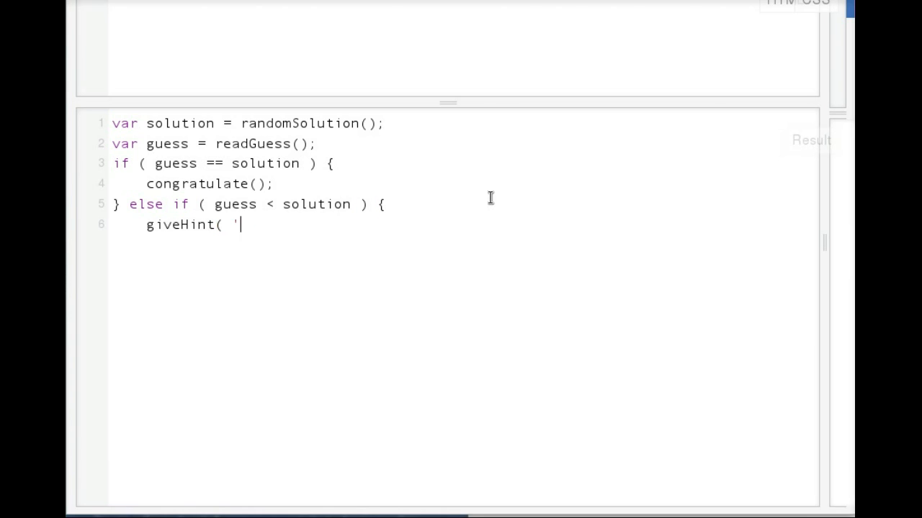
{"action": "type", "text": "Too Low' )"}
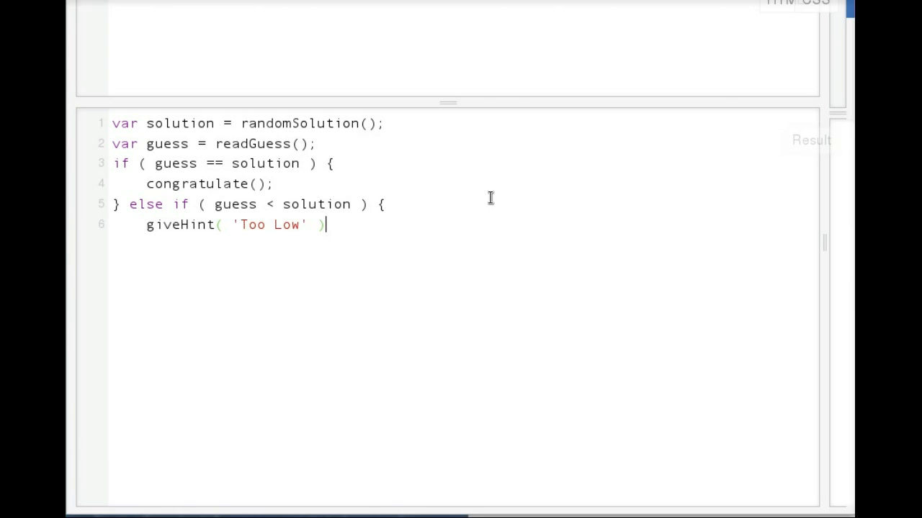
{"action": "type", "text": ";"}
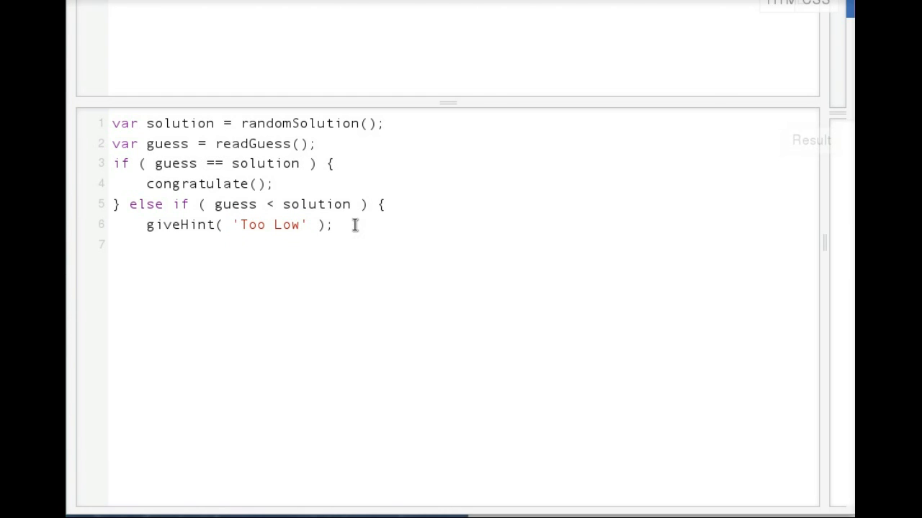
Step: Add the final else branch calling giveHint('Too high');
{"action": "type", "text": "} else"}
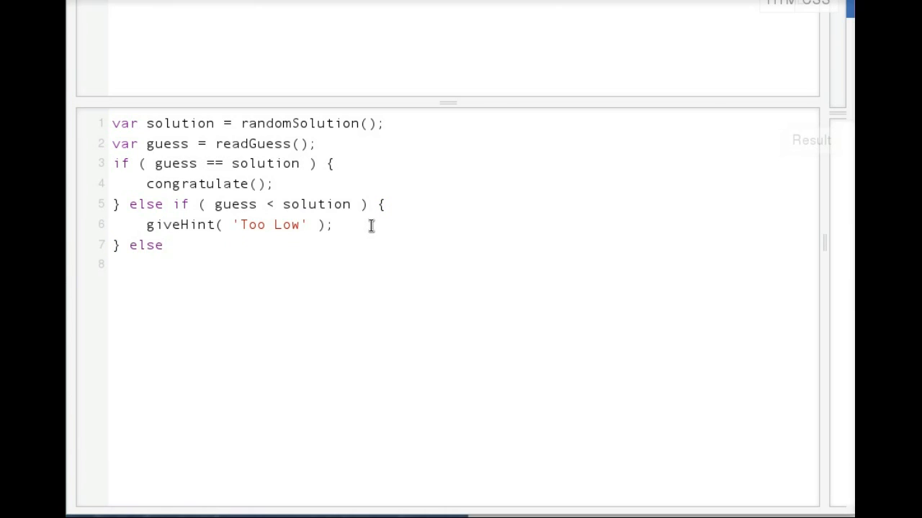
{"action": "type", "text": "{"}
{"action": "type", "text": "gi"}
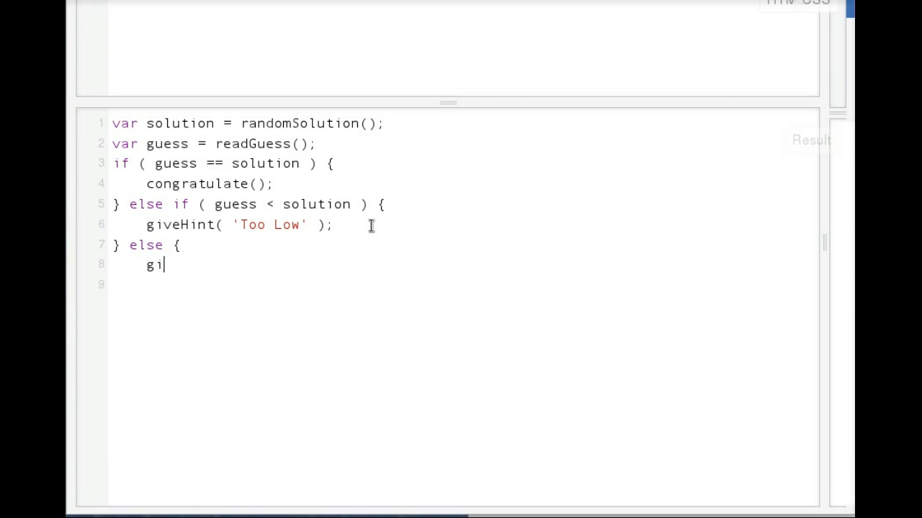
{"action": "type", "text": "veHi"}
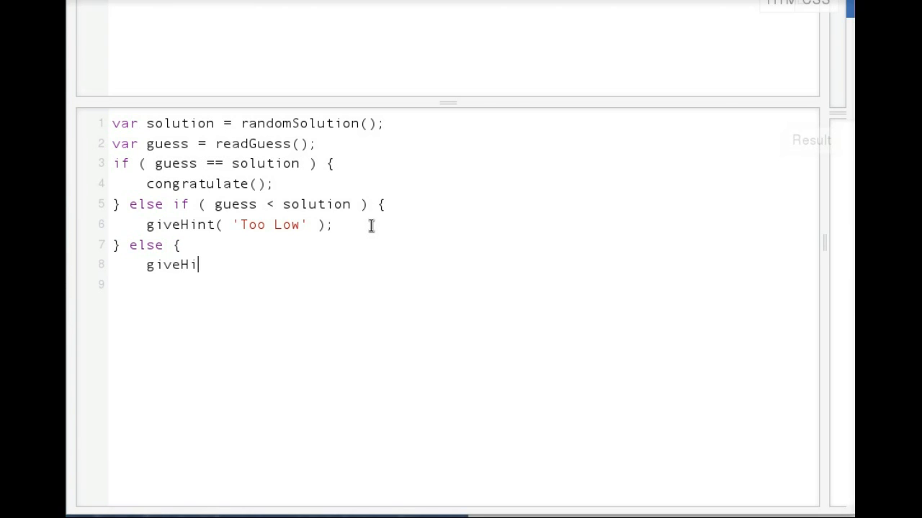
{"action": "type", "text": "nt( 'Too high' );"}
{"action": "type", "text": "}"}
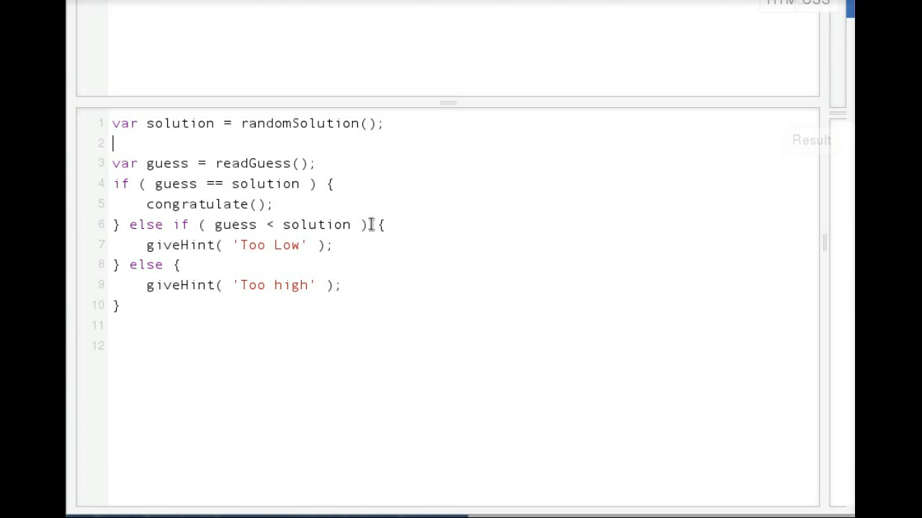
Step: Wrap the guess and hint code in do { … } while ( guess != solution );
{"action": "type", "text": "do {"}
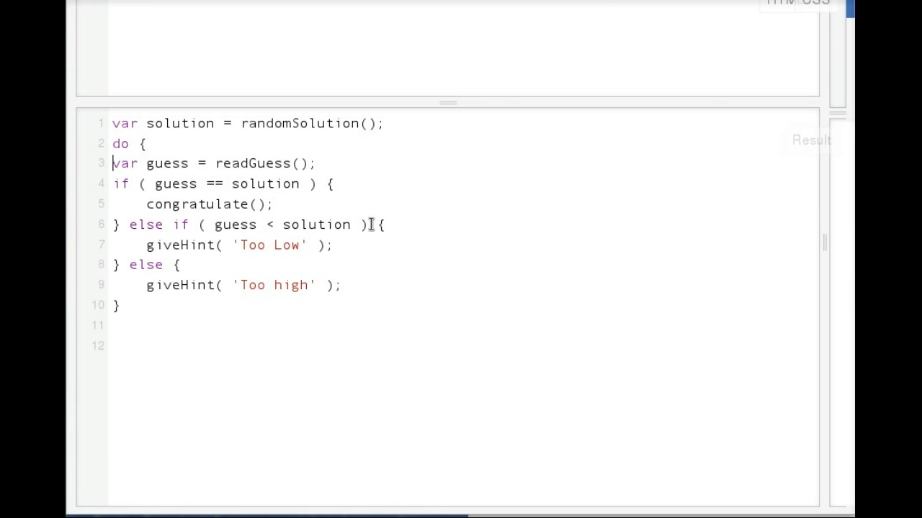
{"action": "key", "text": "Tab"}
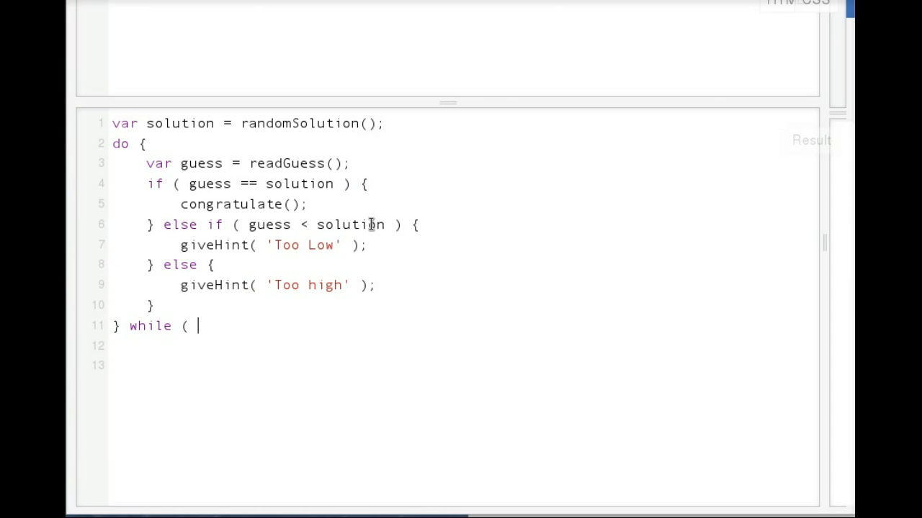
{"action": "type", "text": "guess != solutio"}
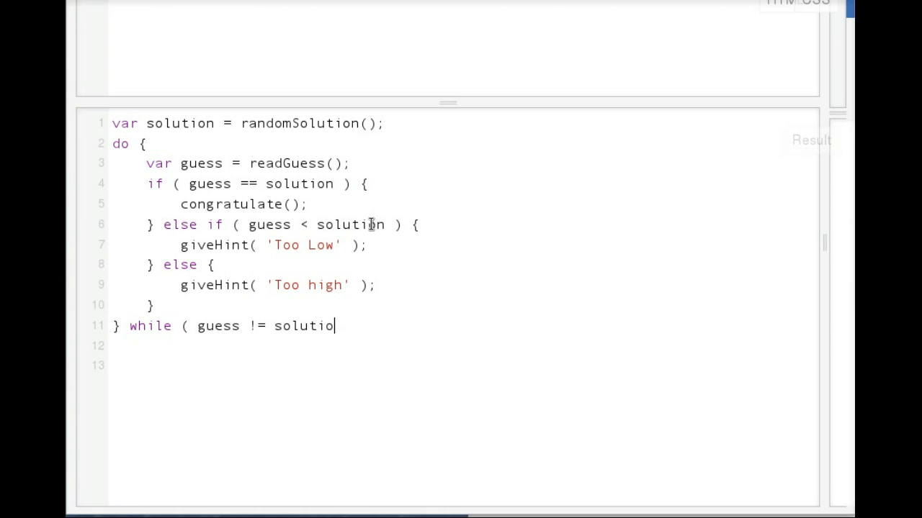
{"action": "type", "text": "n );"}
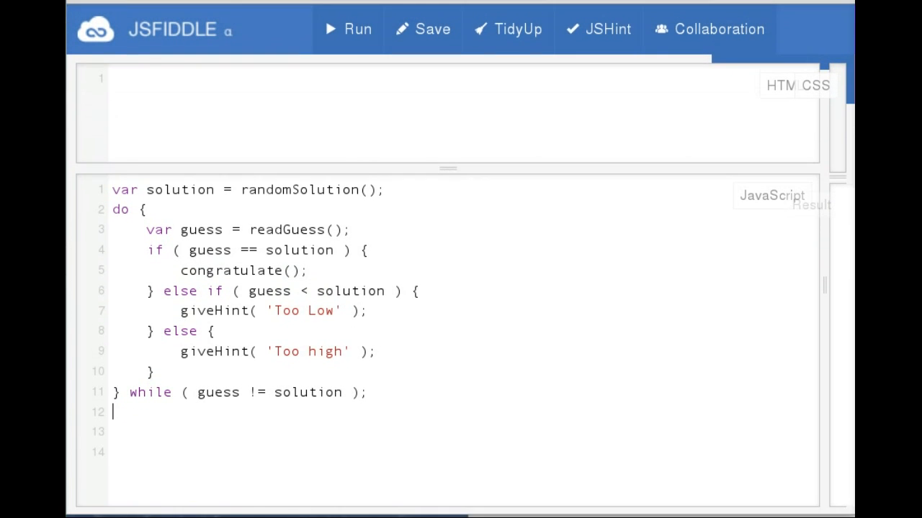
{"action": "mouse_move", "coordinate": [357, 28]}
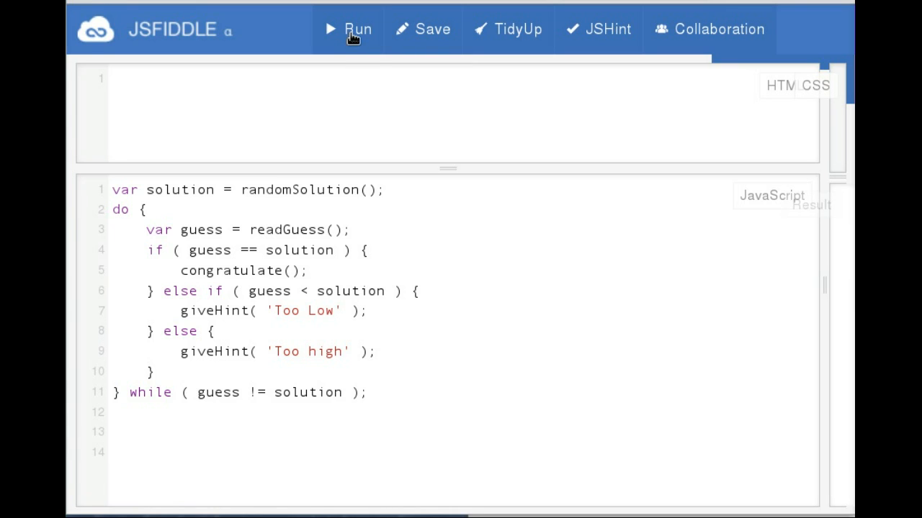
{"action": "mouse_move", "coordinate": [294, 39]}
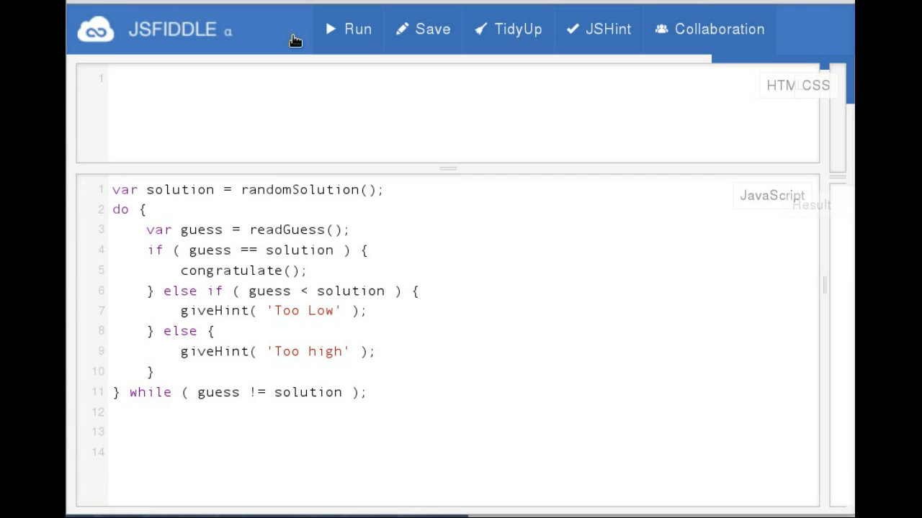
{"action": "mouse_move", "coordinate": [257, 205]}
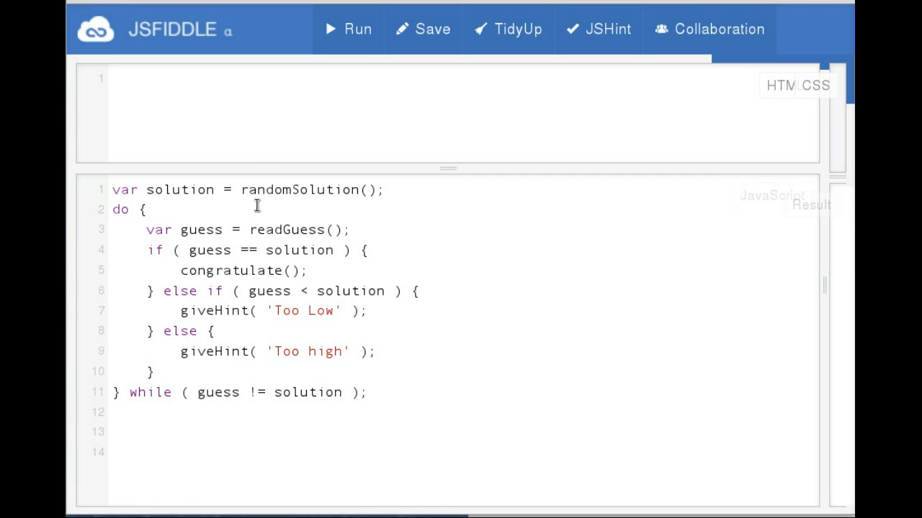
{"action": "double_click", "coordinate": [287, 229]}
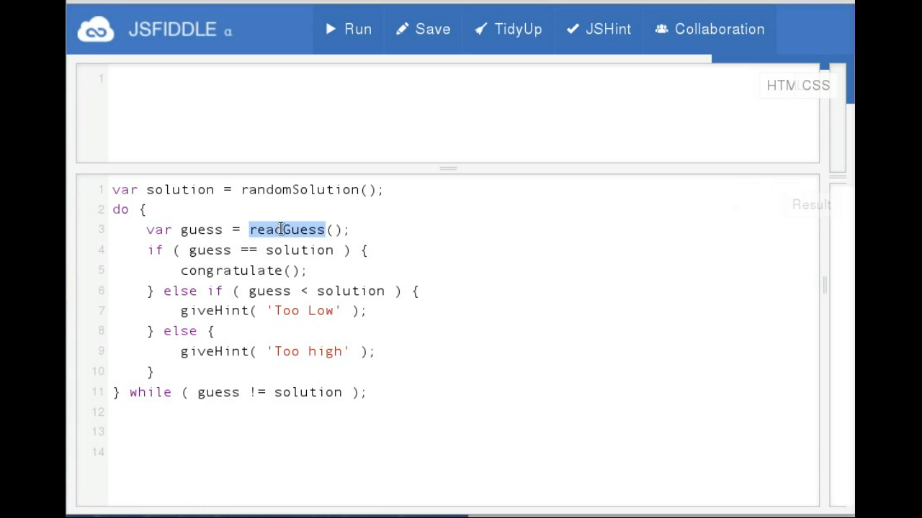
{"action": "double_click", "coordinate": [300, 190]}
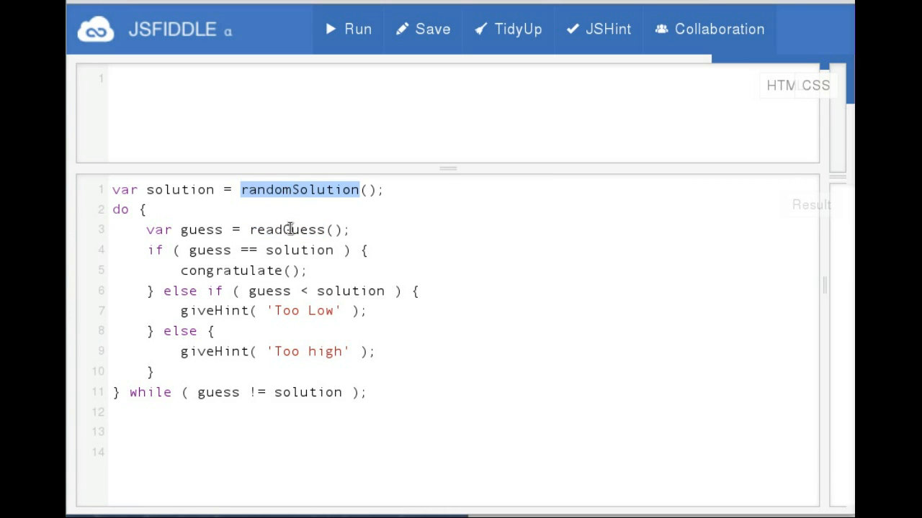
{"action": "double_click", "coordinate": [287, 229]}
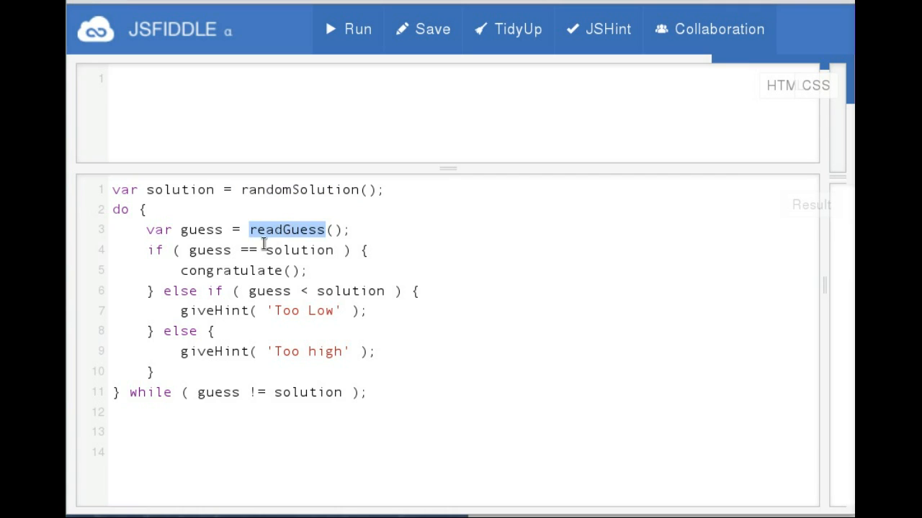
{"action": "double_click", "coordinate": [213, 311]}
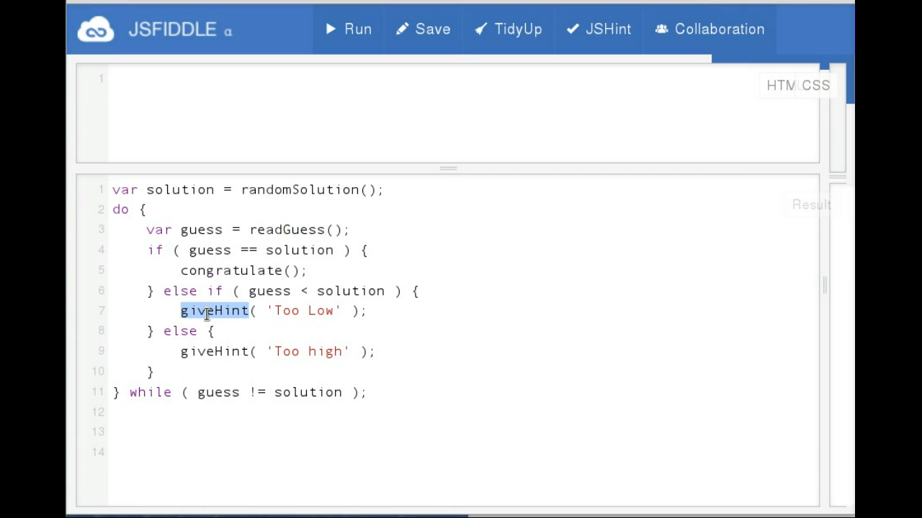
{"action": "mouse_move", "coordinate": [216, 275]}
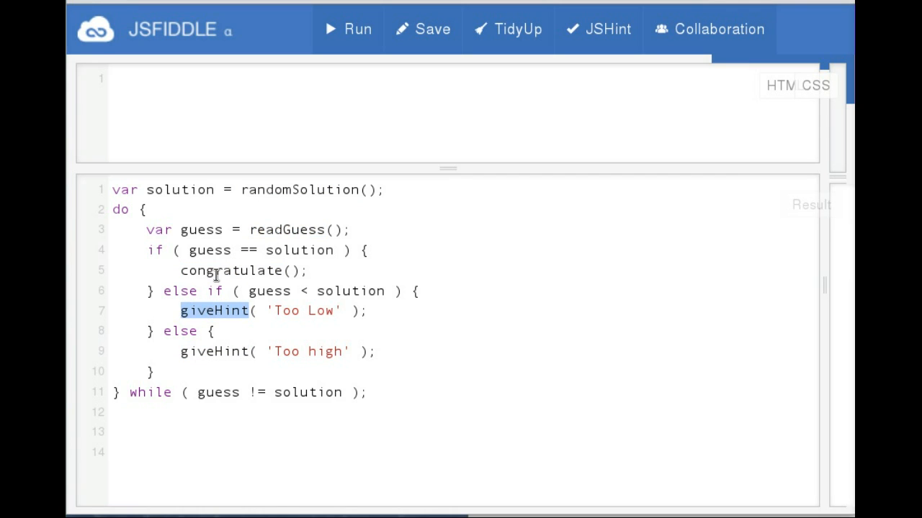
{"action": "double_click", "coordinate": [300, 190]}
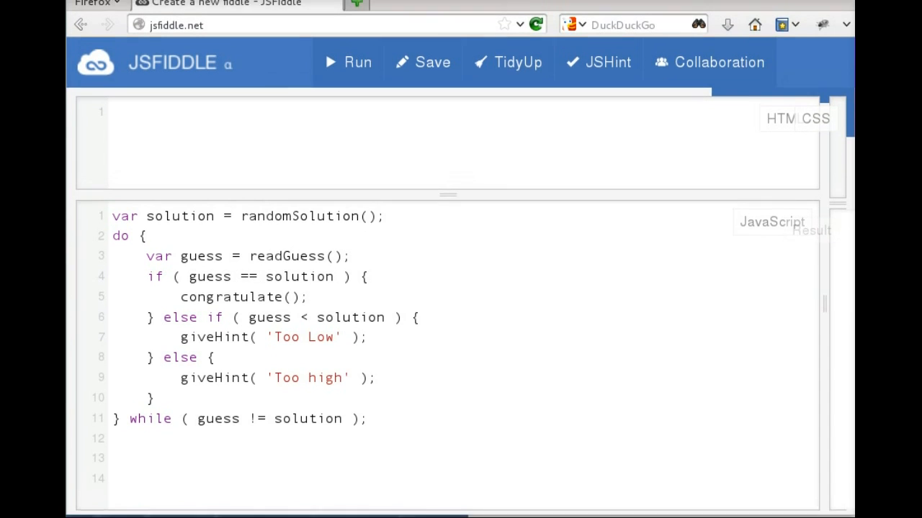
Step: Open Firefox's Web Developer menu to reach the Web Console
{"action": "left_click", "coordinate": [93, 9]}
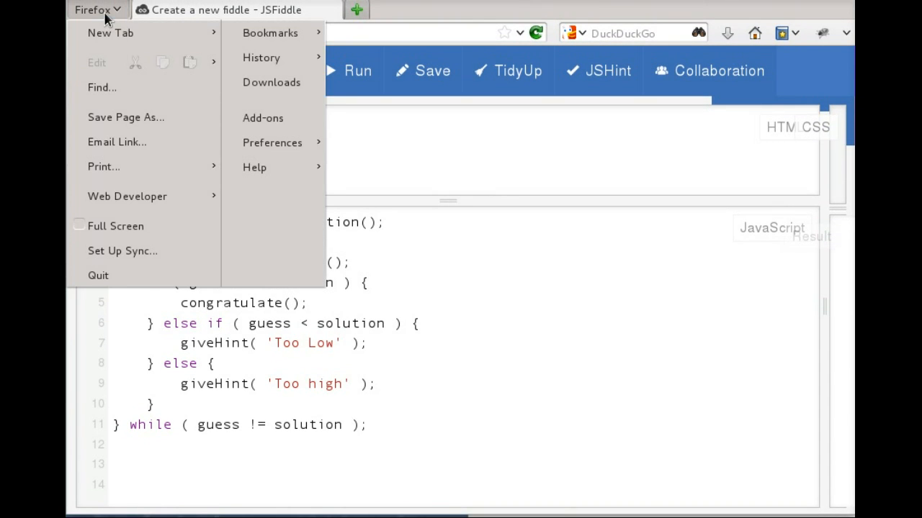
{"action": "left_click", "coordinate": [126, 196]}
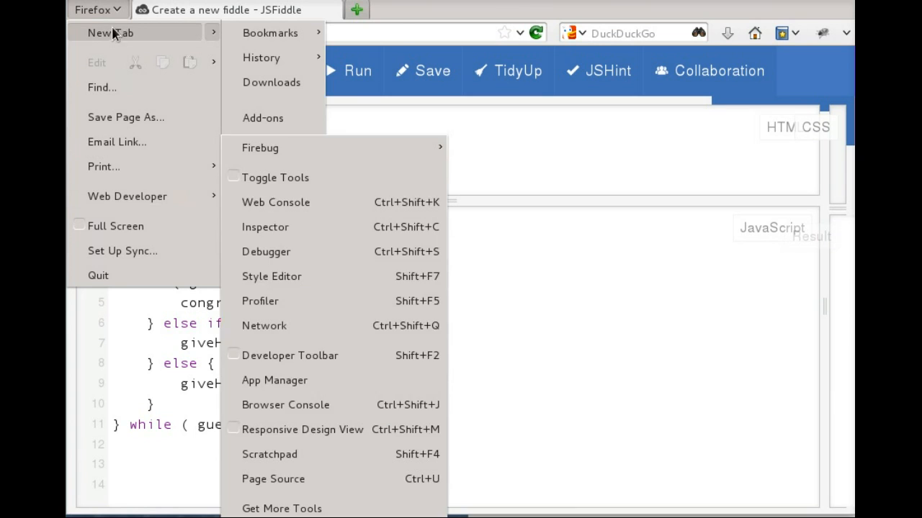
{"action": "mouse_move", "coordinate": [127, 196]}
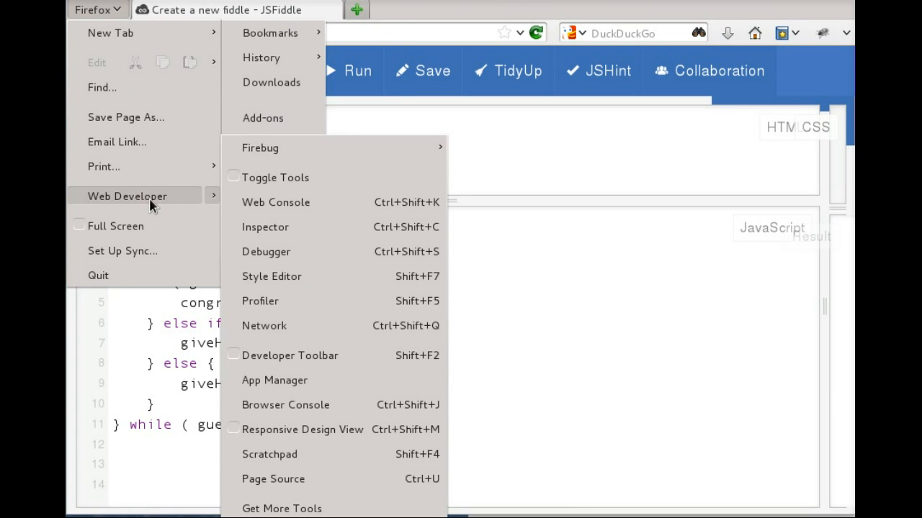
{"action": "mouse_move", "coordinate": [300, 201]}
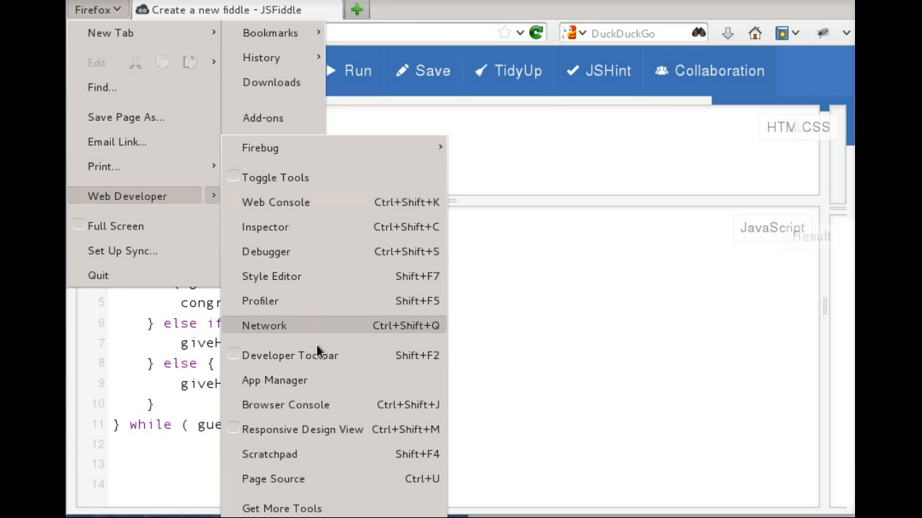
{"action": "mouse_move", "coordinate": [337, 202]}
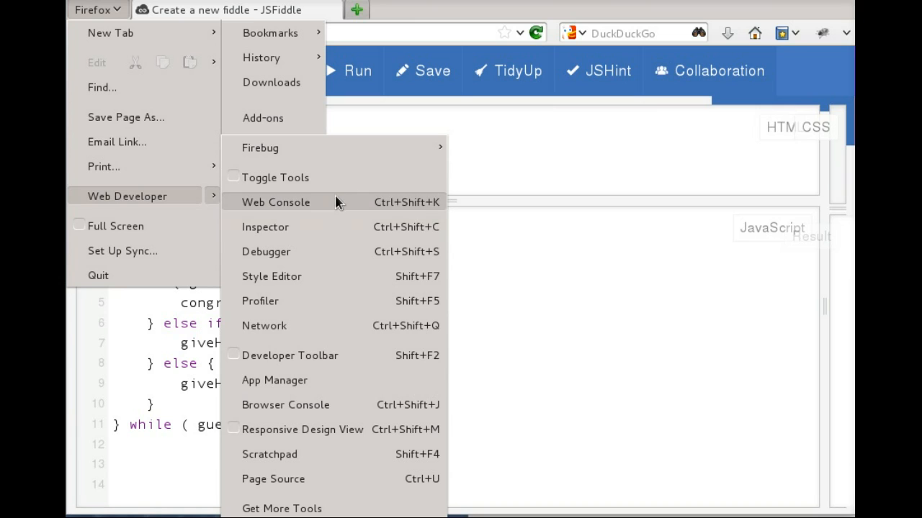
{"action": "mouse_move", "coordinate": [328, 178]}
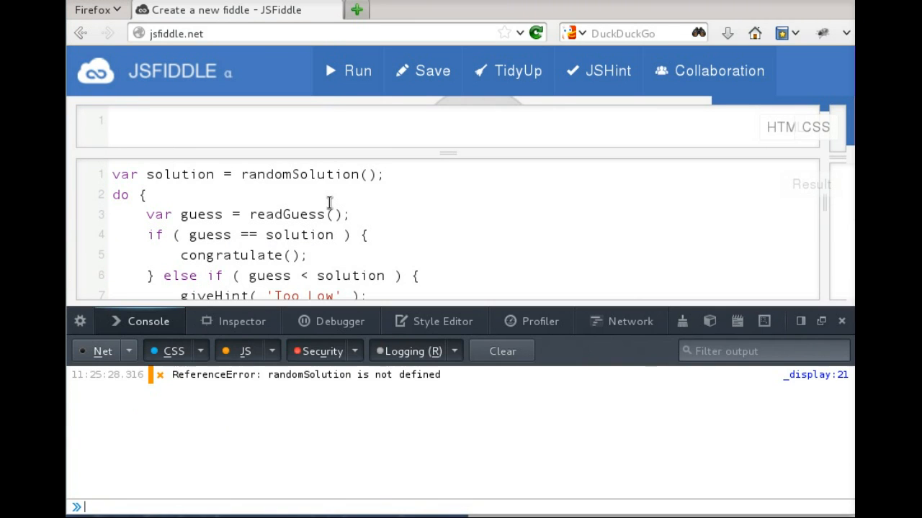
{"action": "mouse_move", "coordinate": [177, 380]}
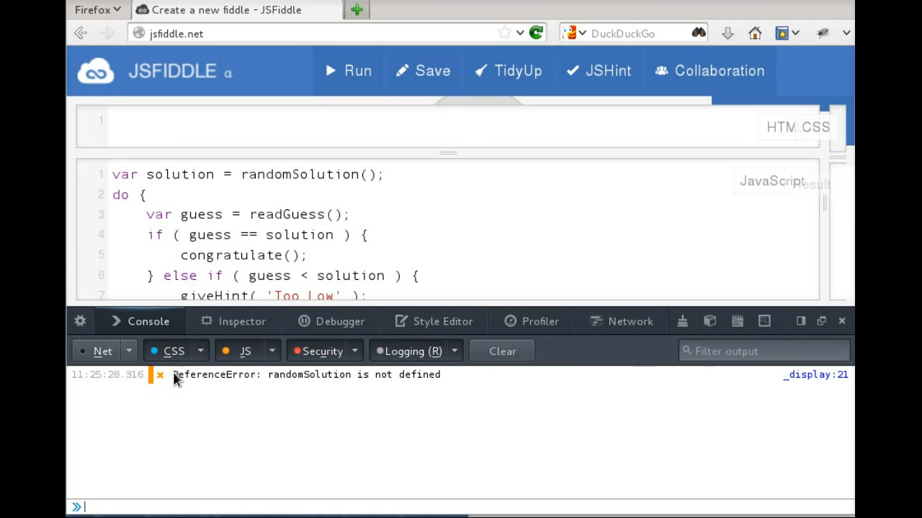
{"action": "left_click_drag", "start_coordinate": [173, 375], "coordinate": [441, 375]}
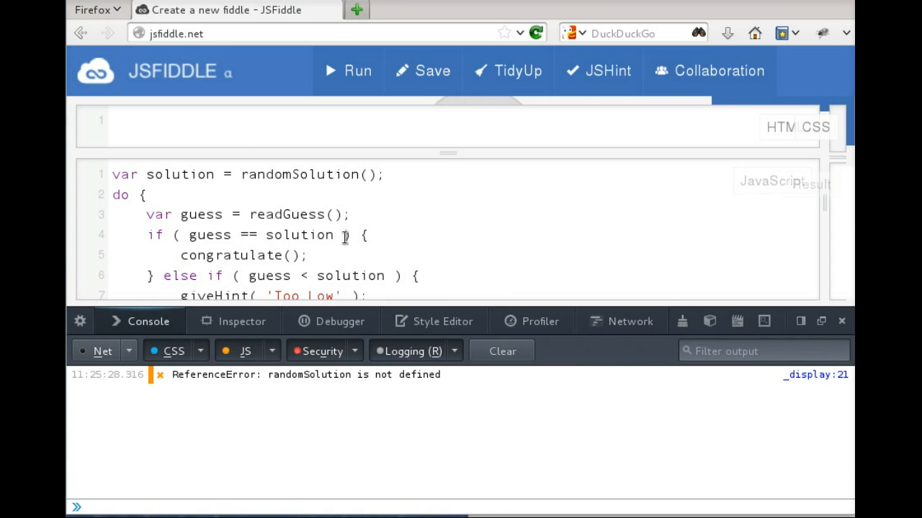
{"action": "mouse_move", "coordinate": [367, 372]}
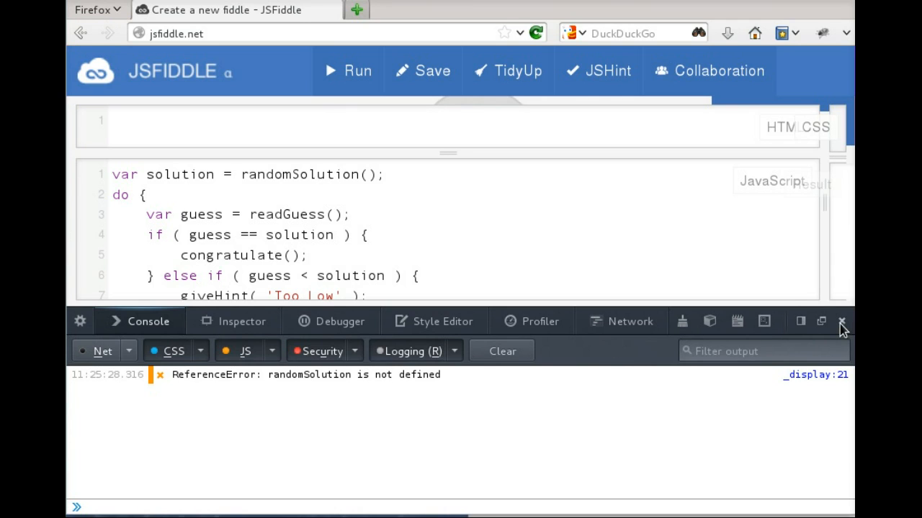
{"action": "mouse_move", "coordinate": [335, 389]}
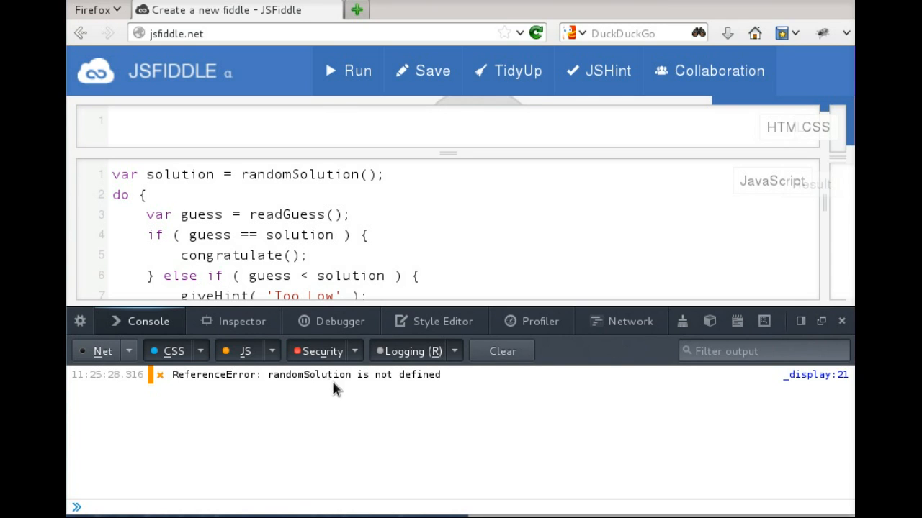